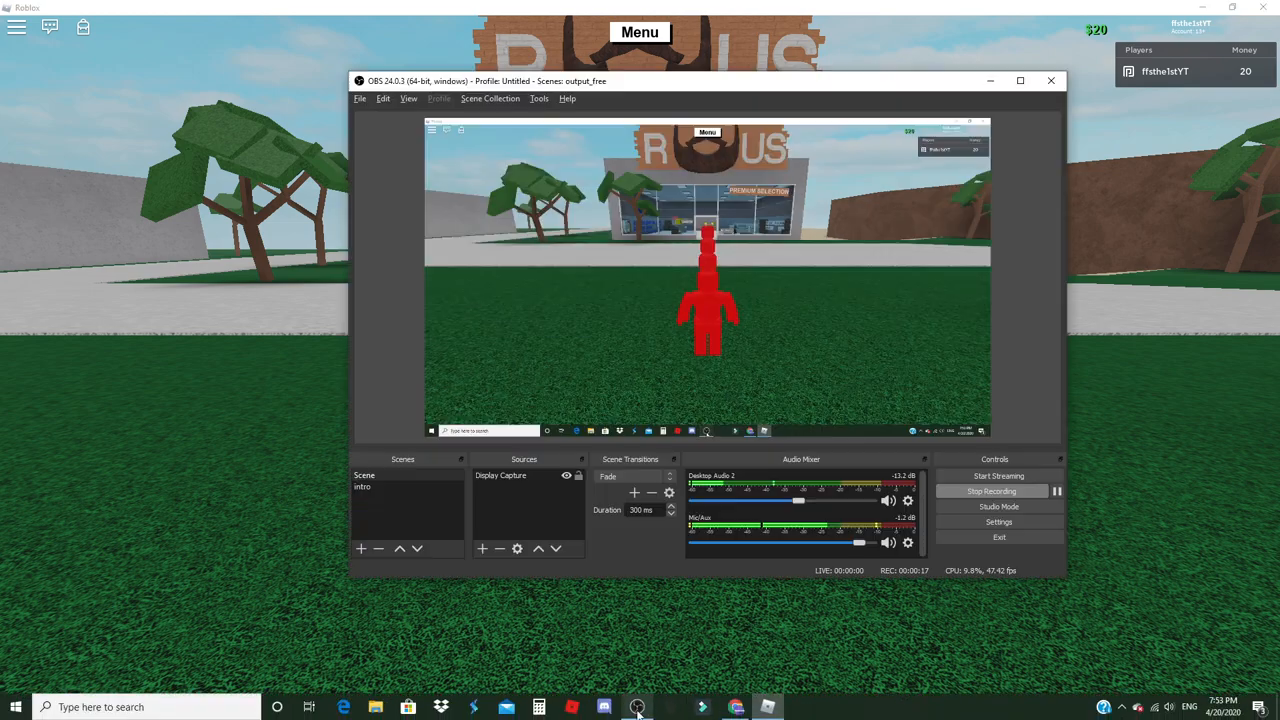
Step: Glance at the Lumber Tycoon 2 page in Chrome, then return to the running game
left_click(636, 707)
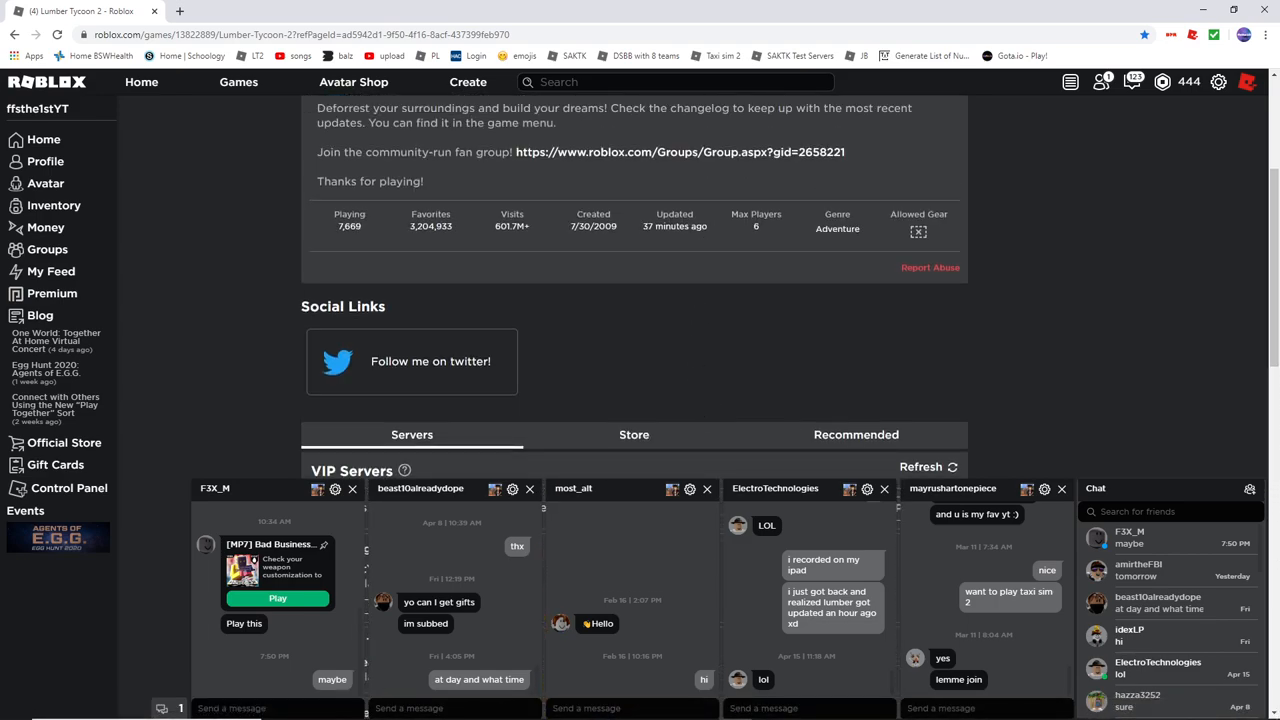
left_click(277, 598)
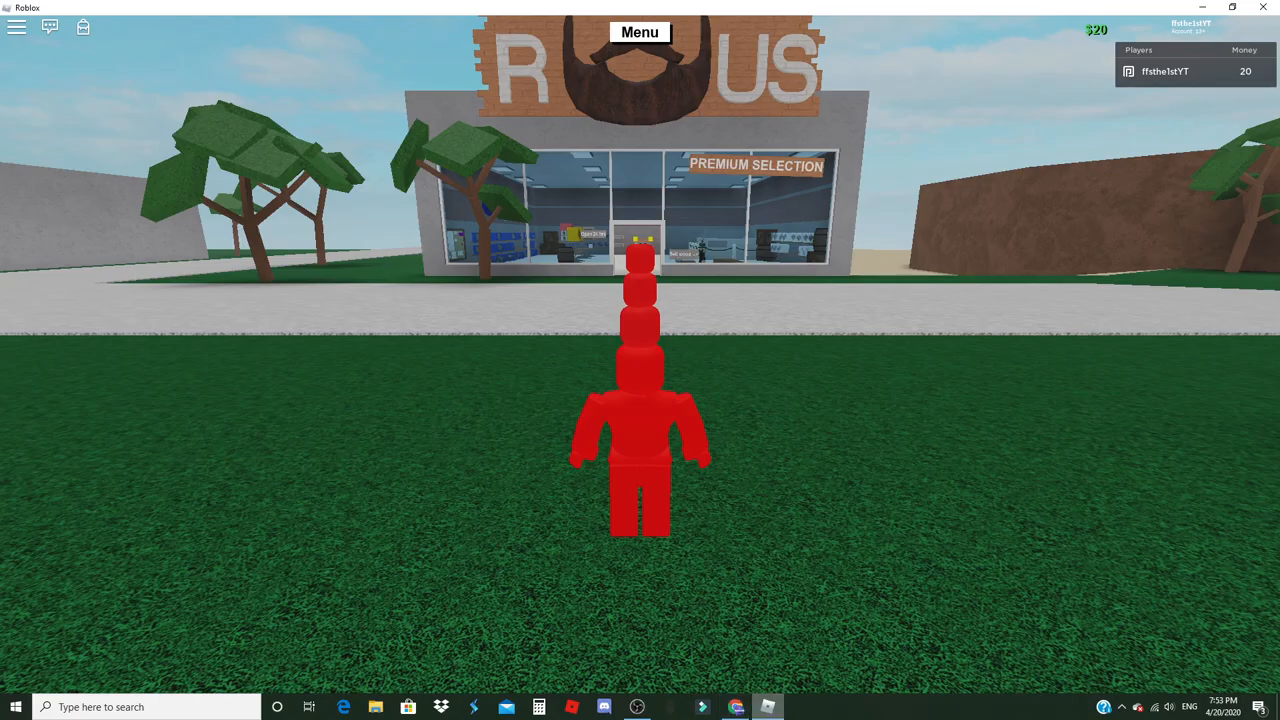
Step: Read the changelog's Clock switch entry, close it, and reopen the main menu
left_click(639, 33)
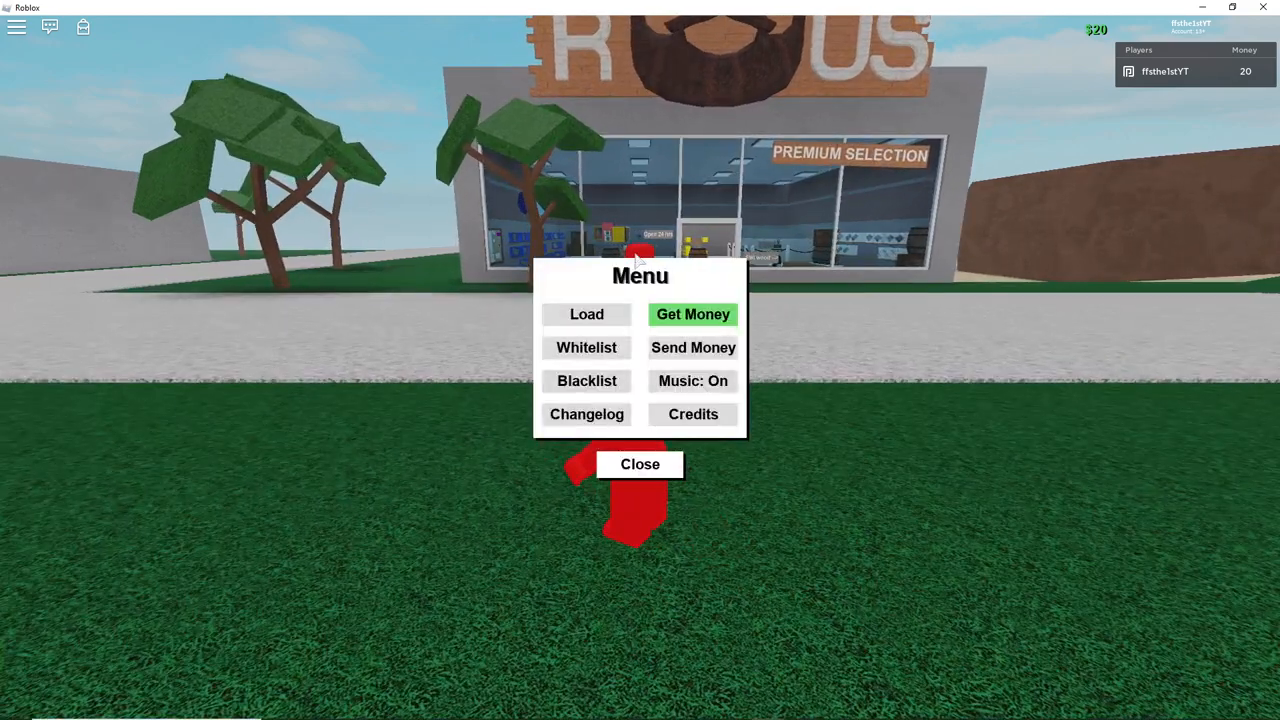
key("Escape")
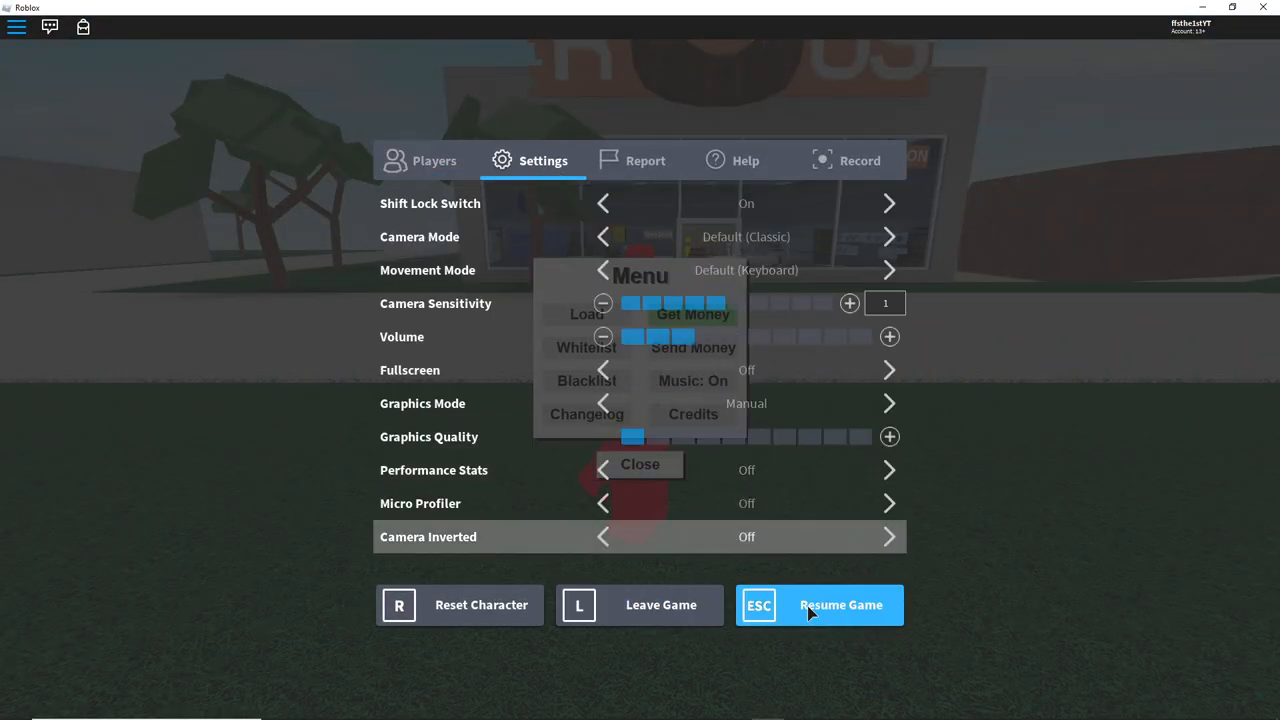
left_click(586, 414)
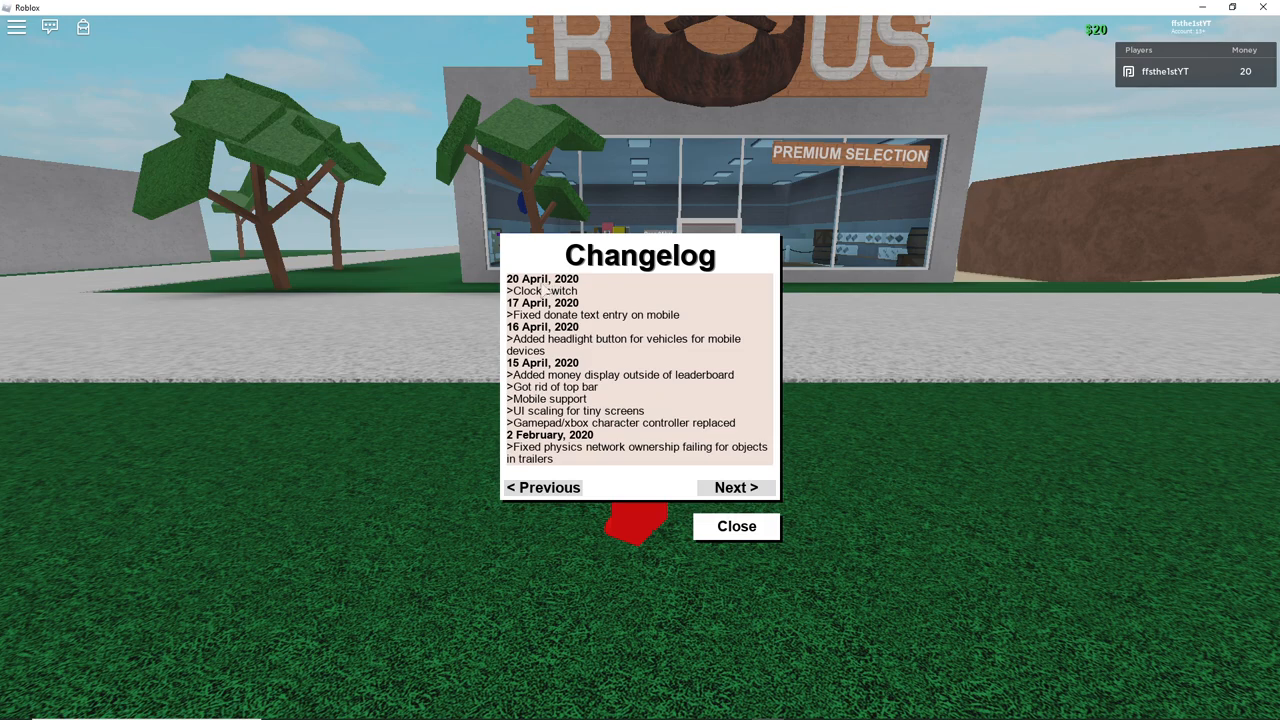
mouse_move(868, 372)
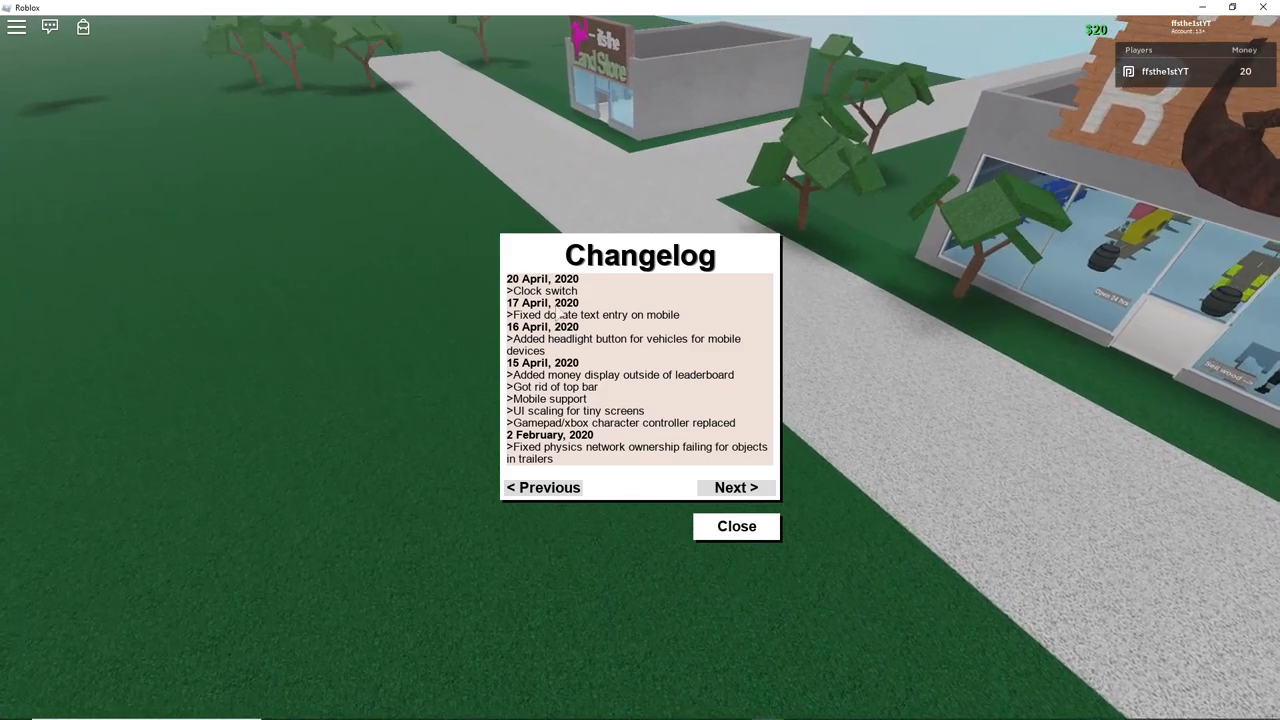
left_click(736, 526)
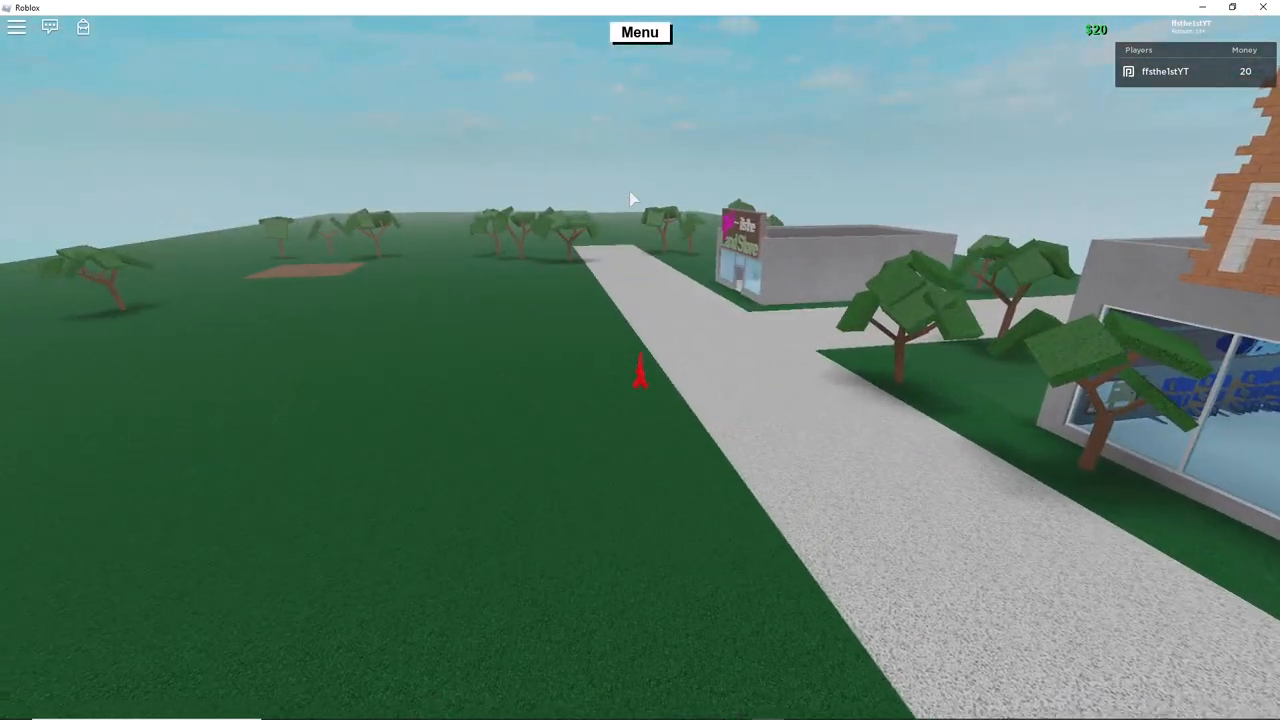
left_click(645, 32)
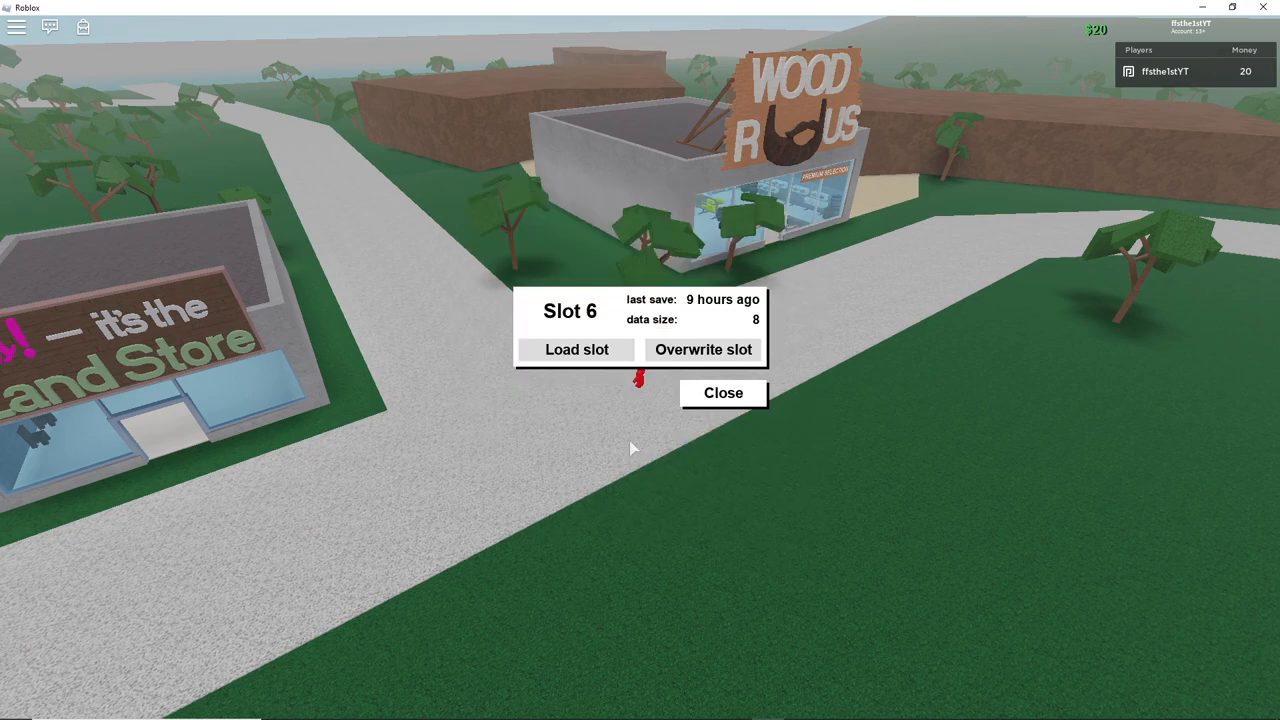
left_click(576, 349)
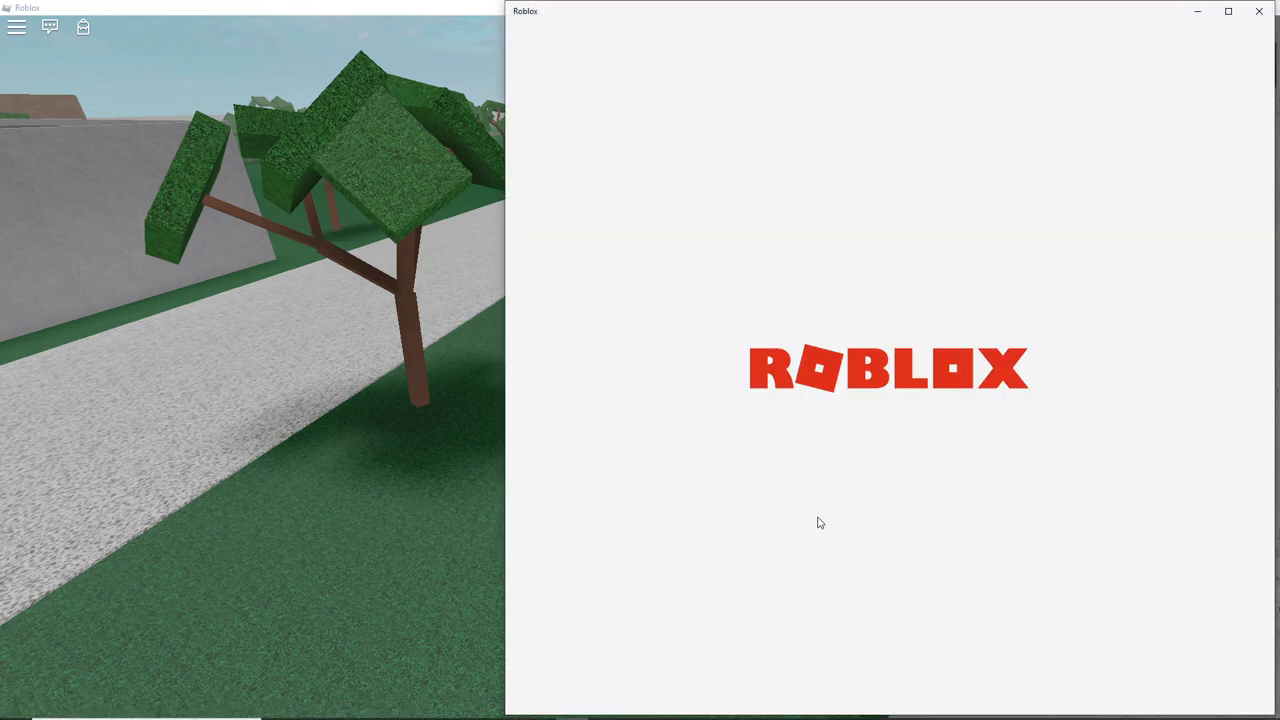
mouse_move(762, 351)
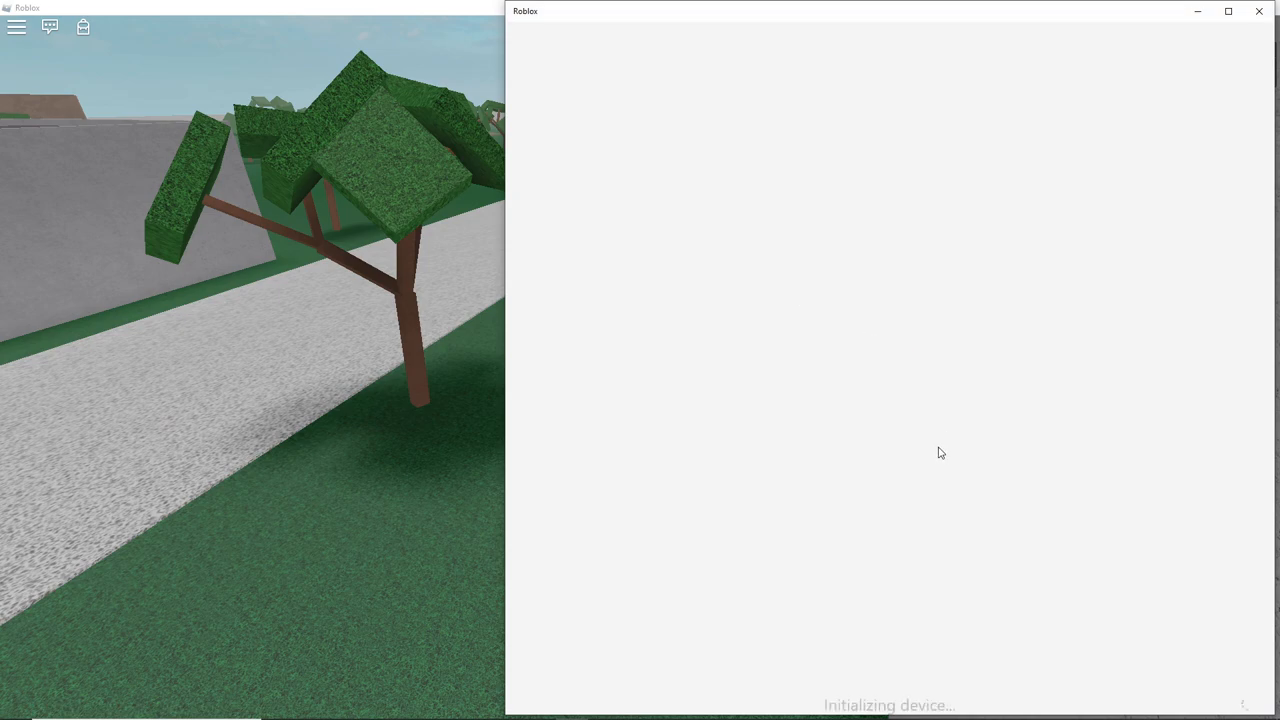
mouse_move(833, 449)
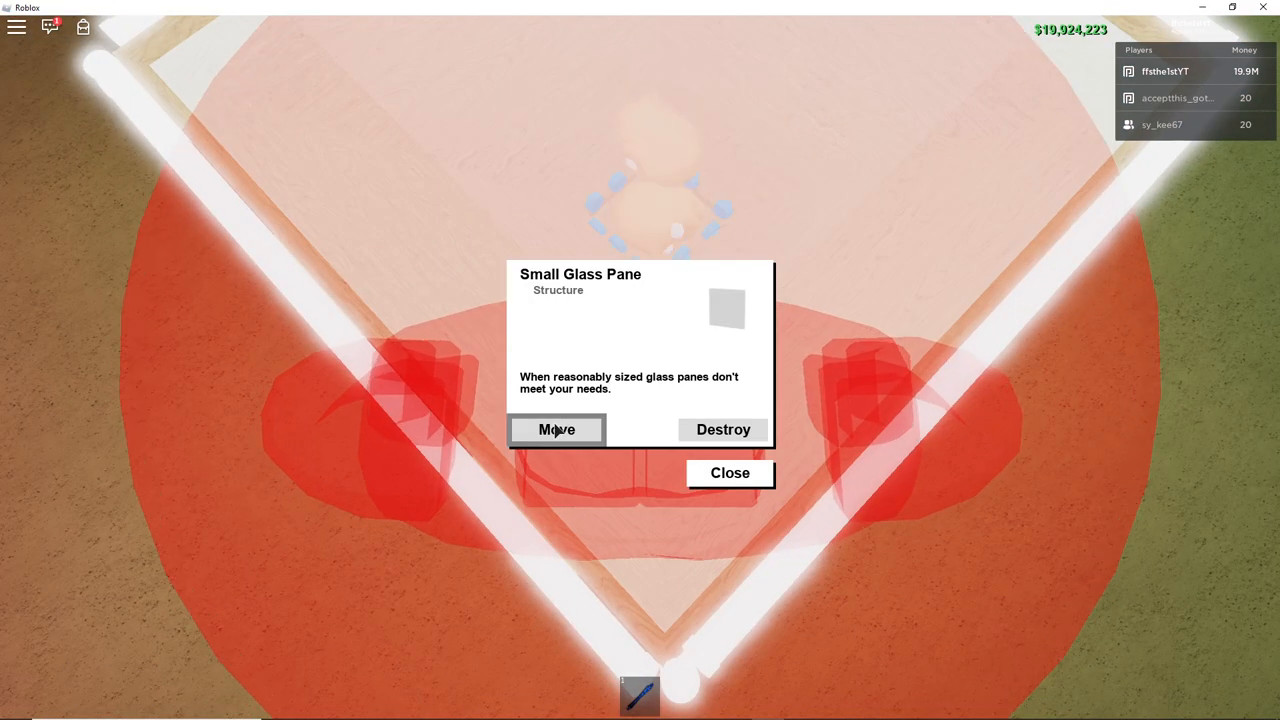
Step: Join the same server with a second account and pick a plot
left_click(556, 430)
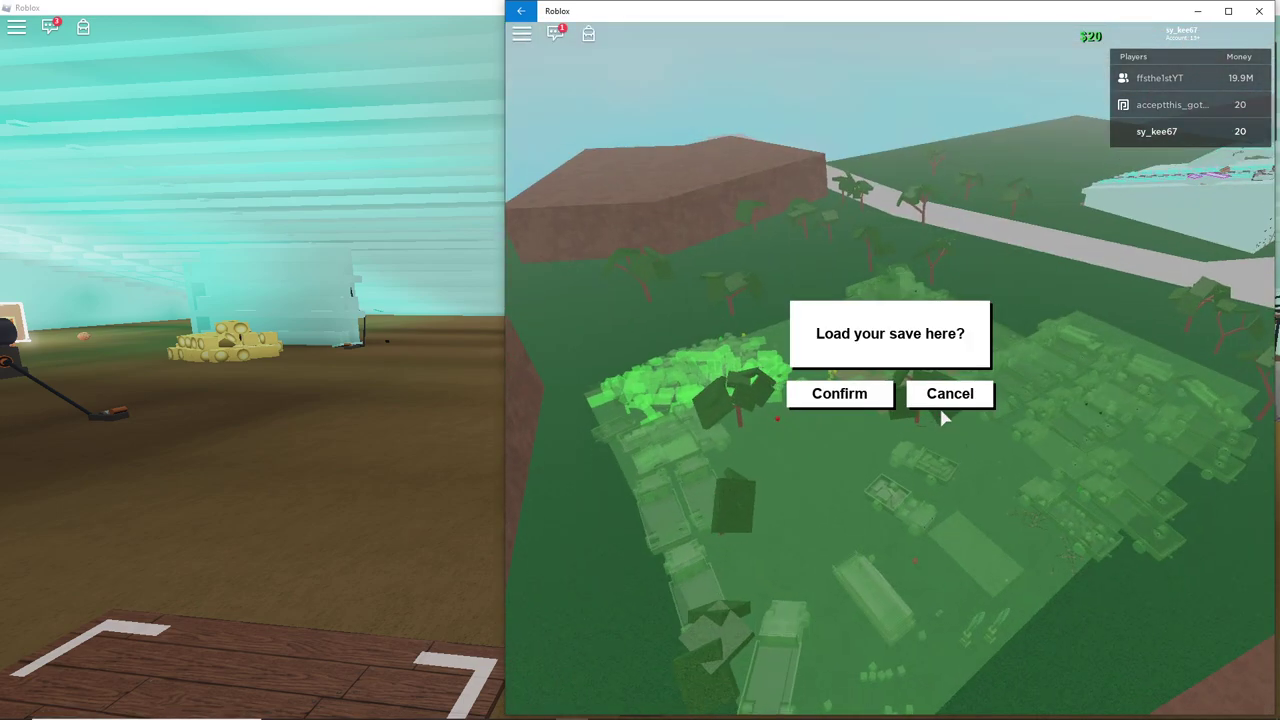
Step: Decline loading a save on the second account's plot
left_click(839, 393)
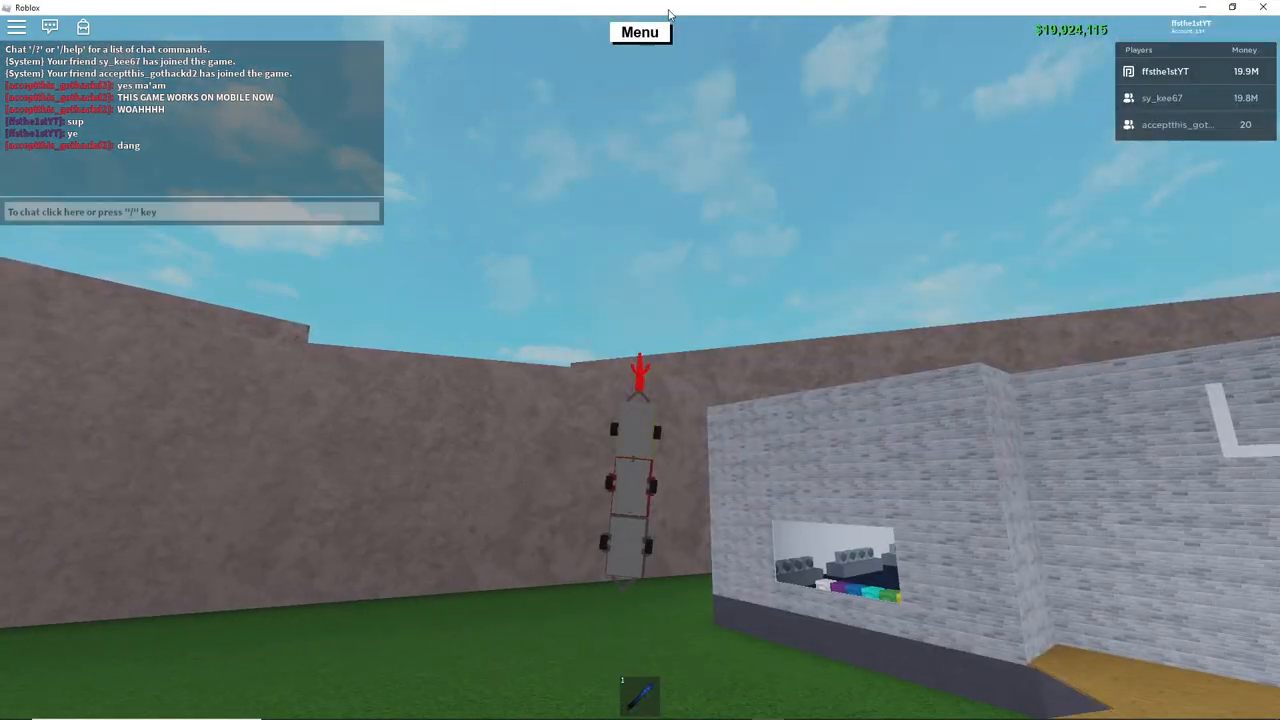
left_click(645, 31)
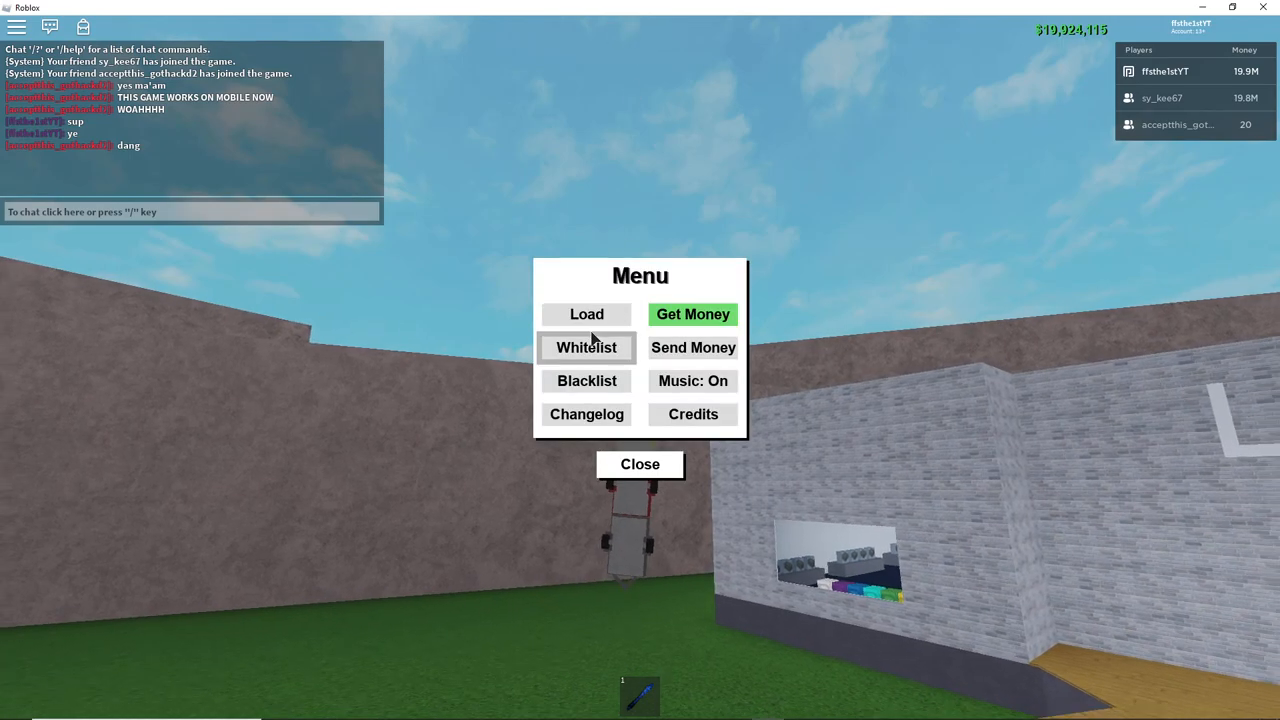
left_click(586, 347)
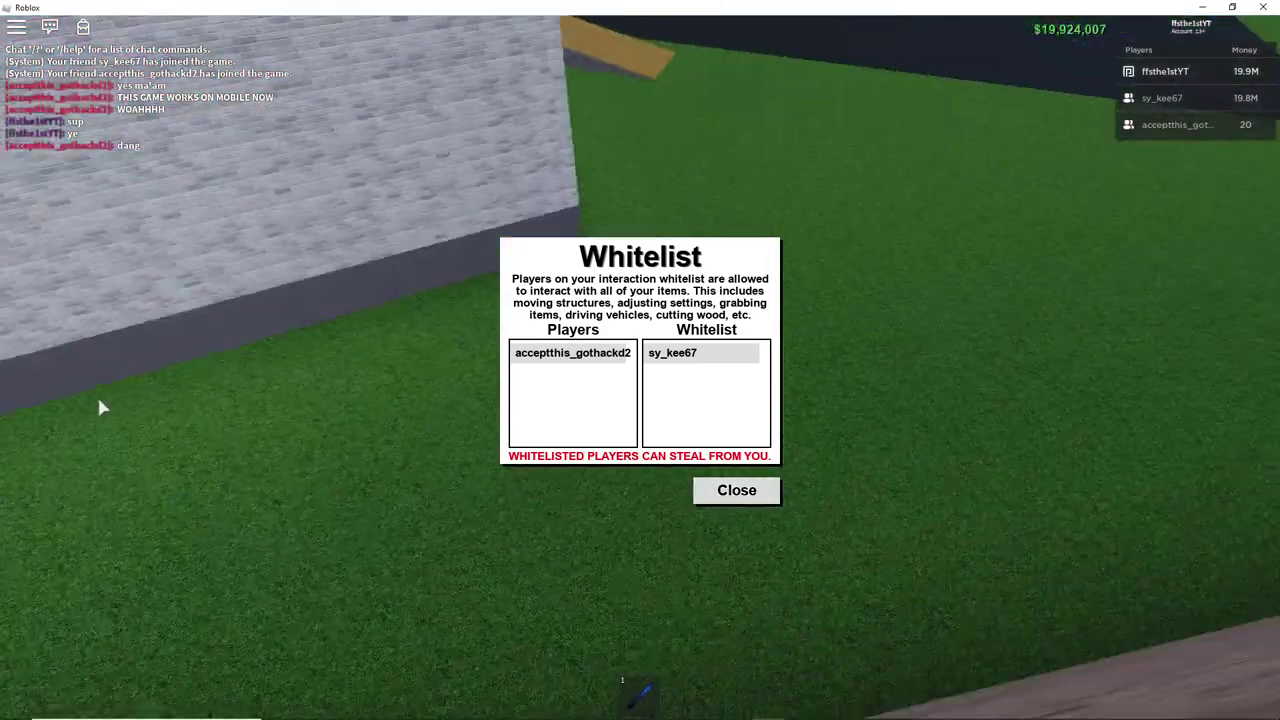
left_click(736, 490)
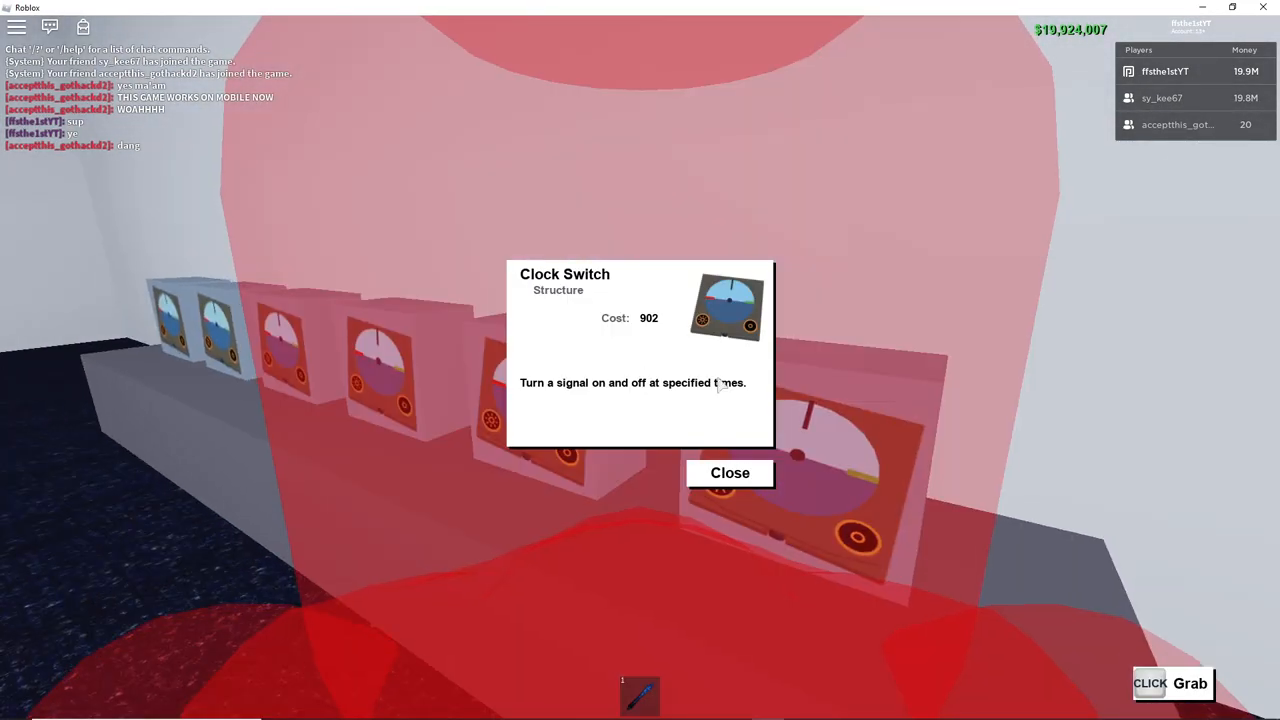
mouse_move(836, 361)
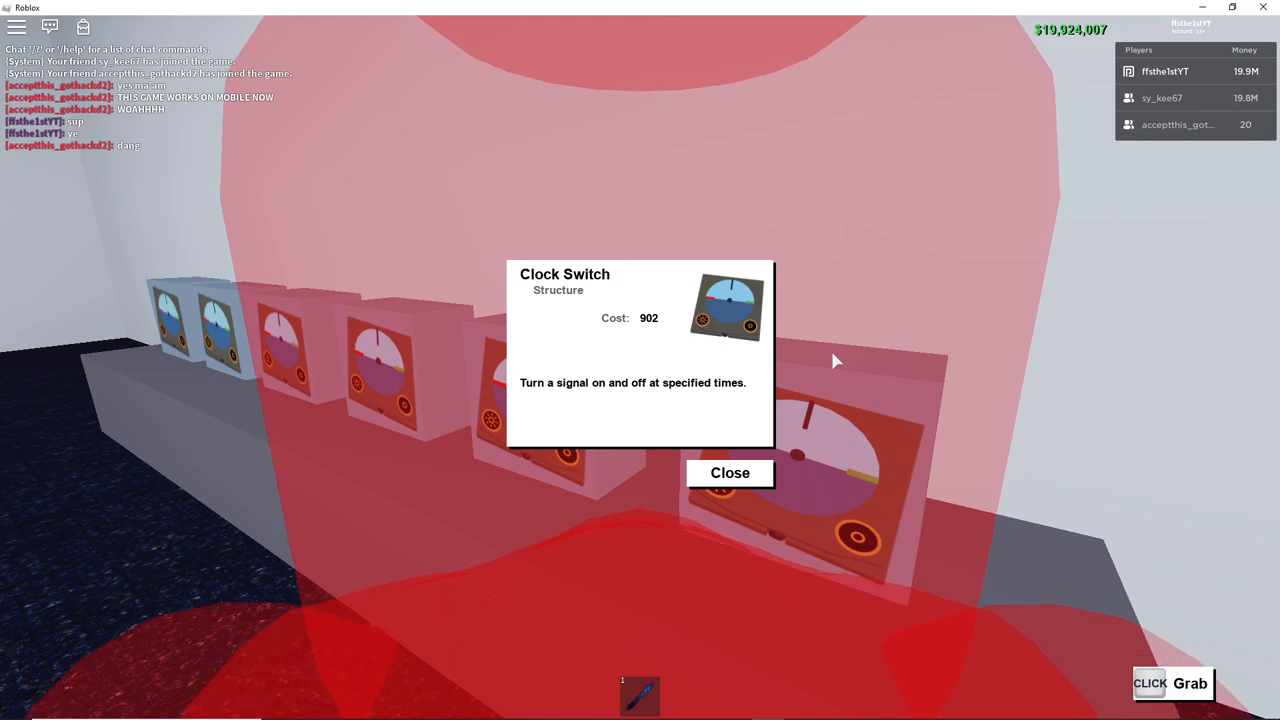
mouse_move(793, 377)
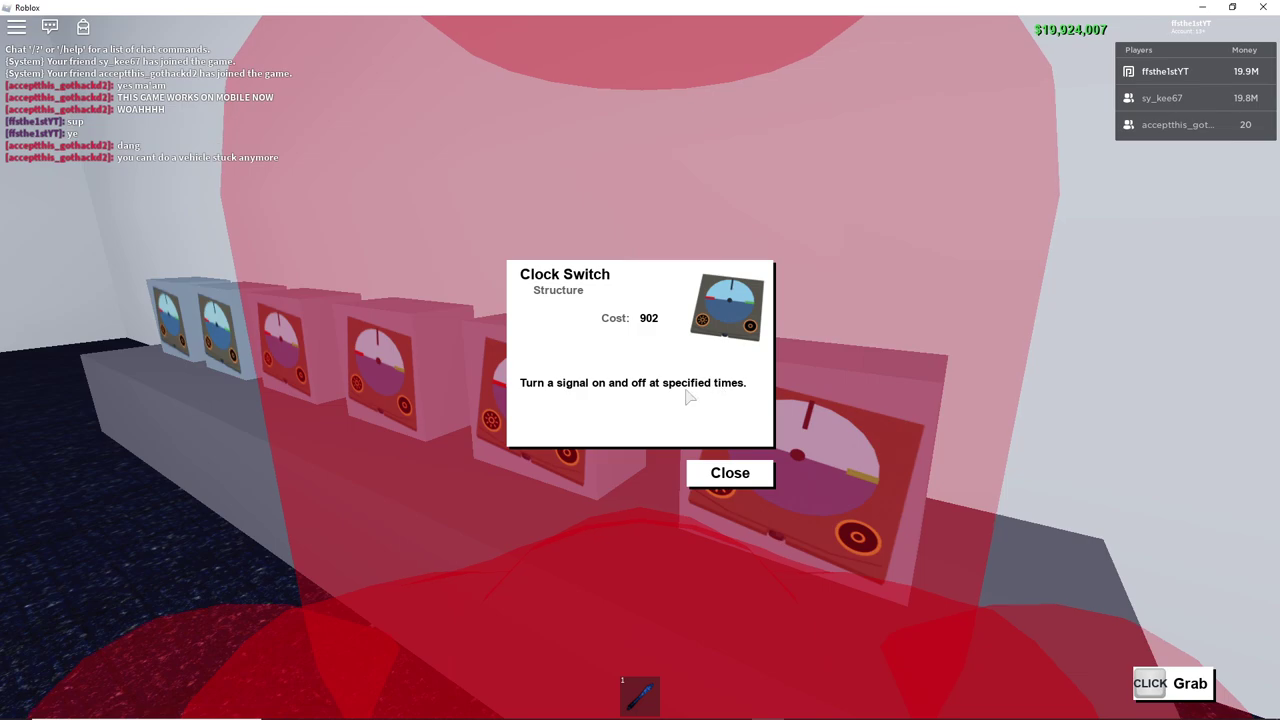
mouse_move(692, 496)
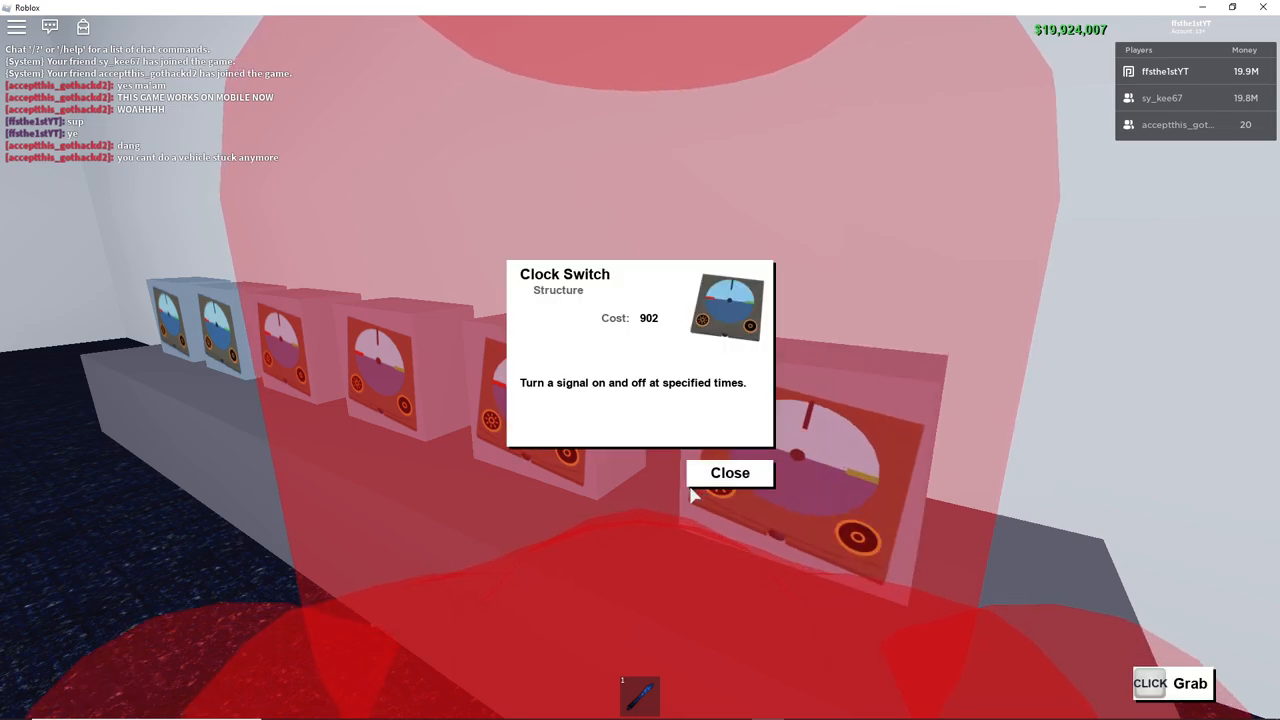
Step: Close the Clock Switch info and check the XOR Gate details ($260)
left_click(730, 473)
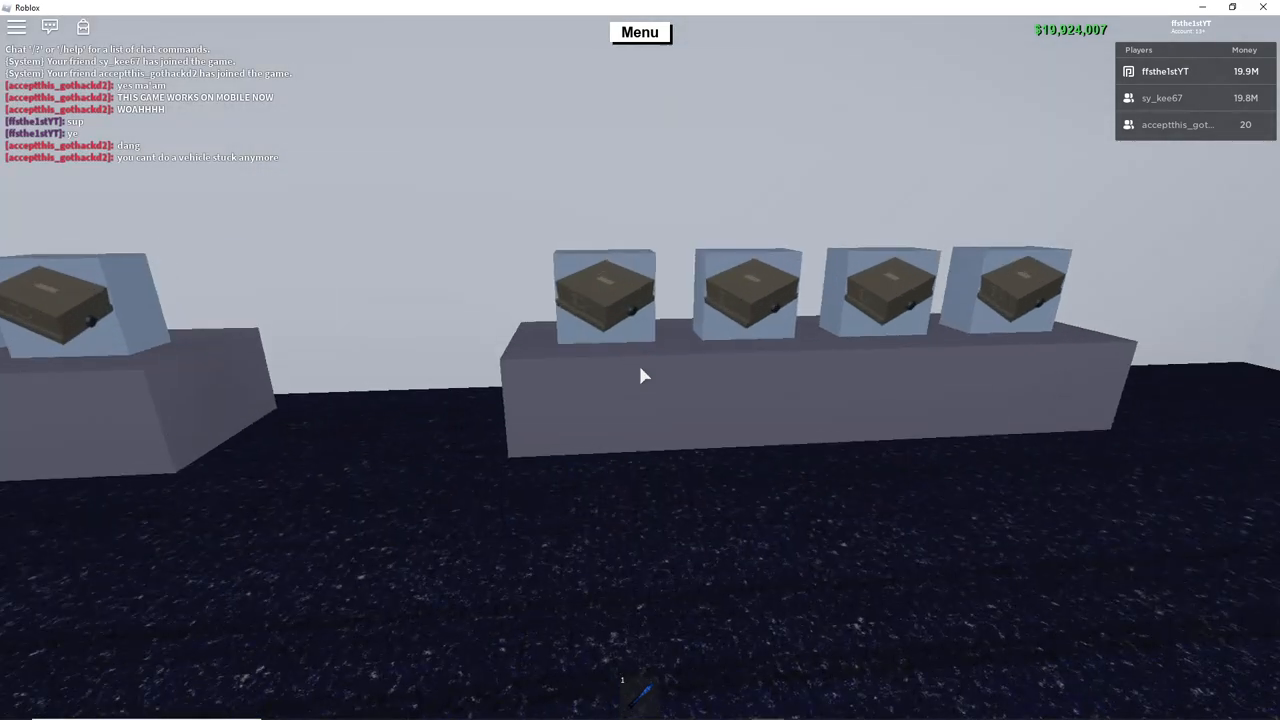
left_click(598, 300)
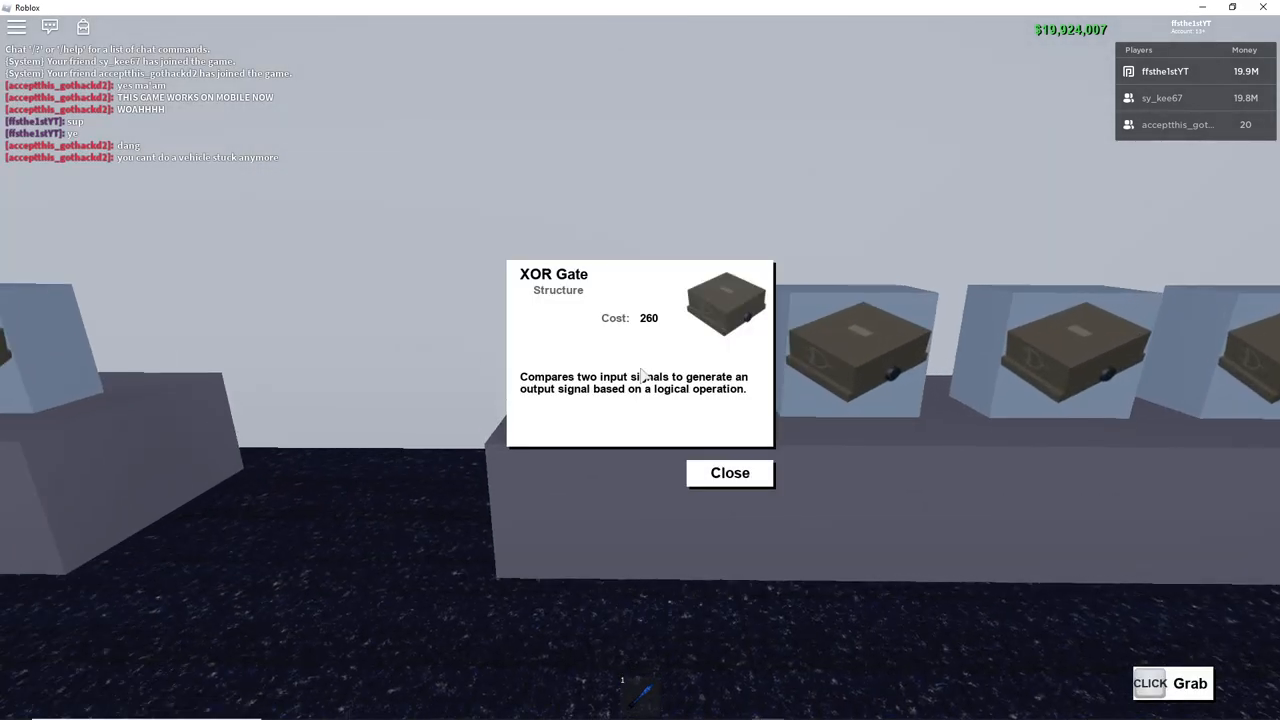
left_click(729, 473)
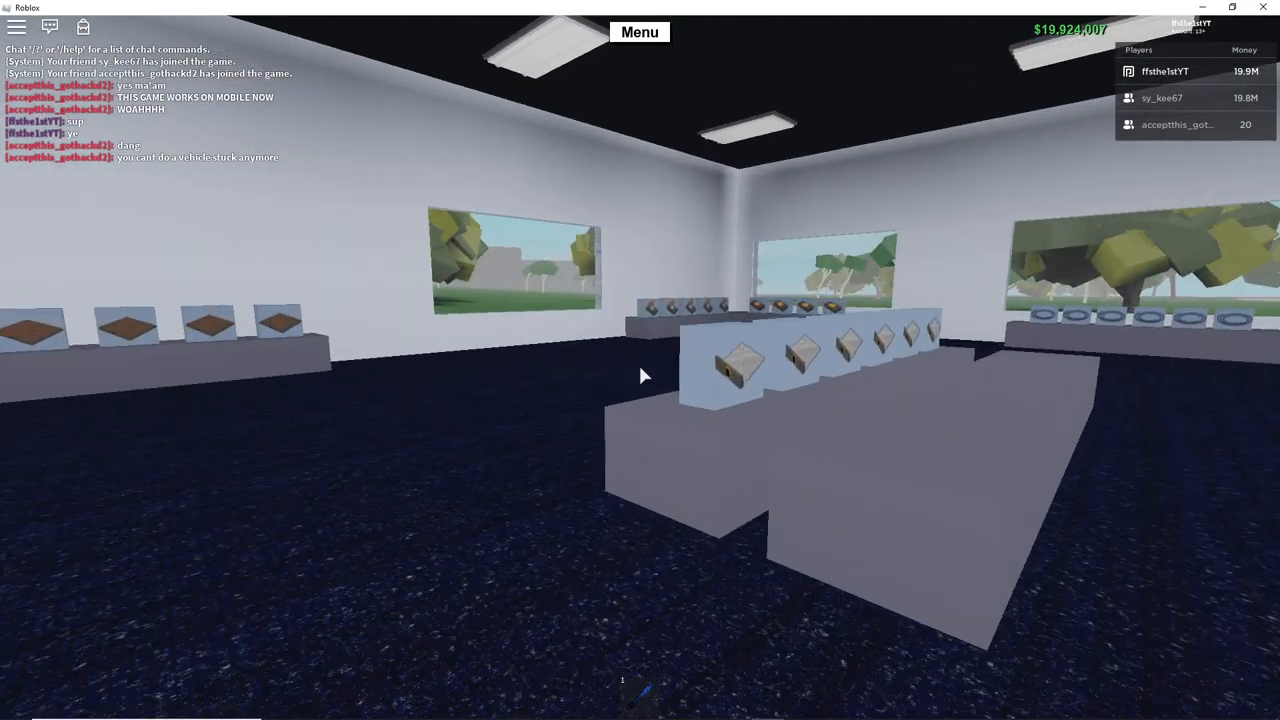
Step: Send a chat message saying the trailer glitch still works
left_click(56, 26)
type("the trailer")
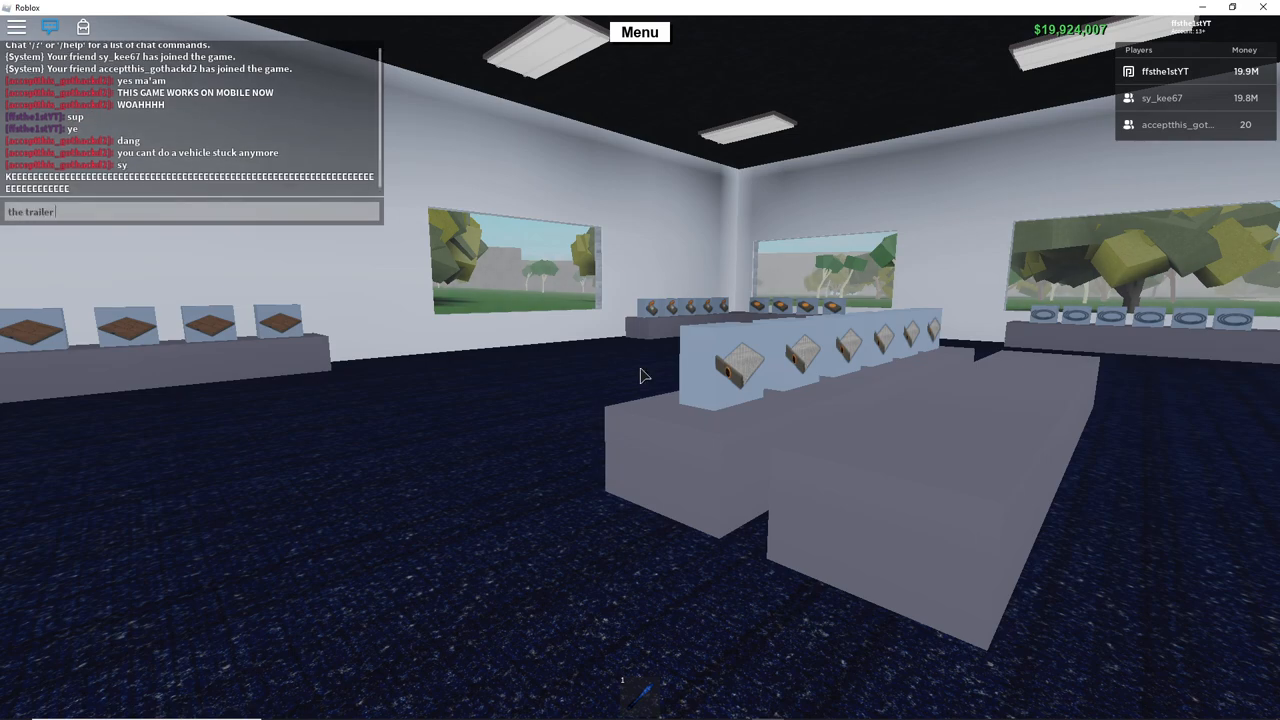
type("glitch still")
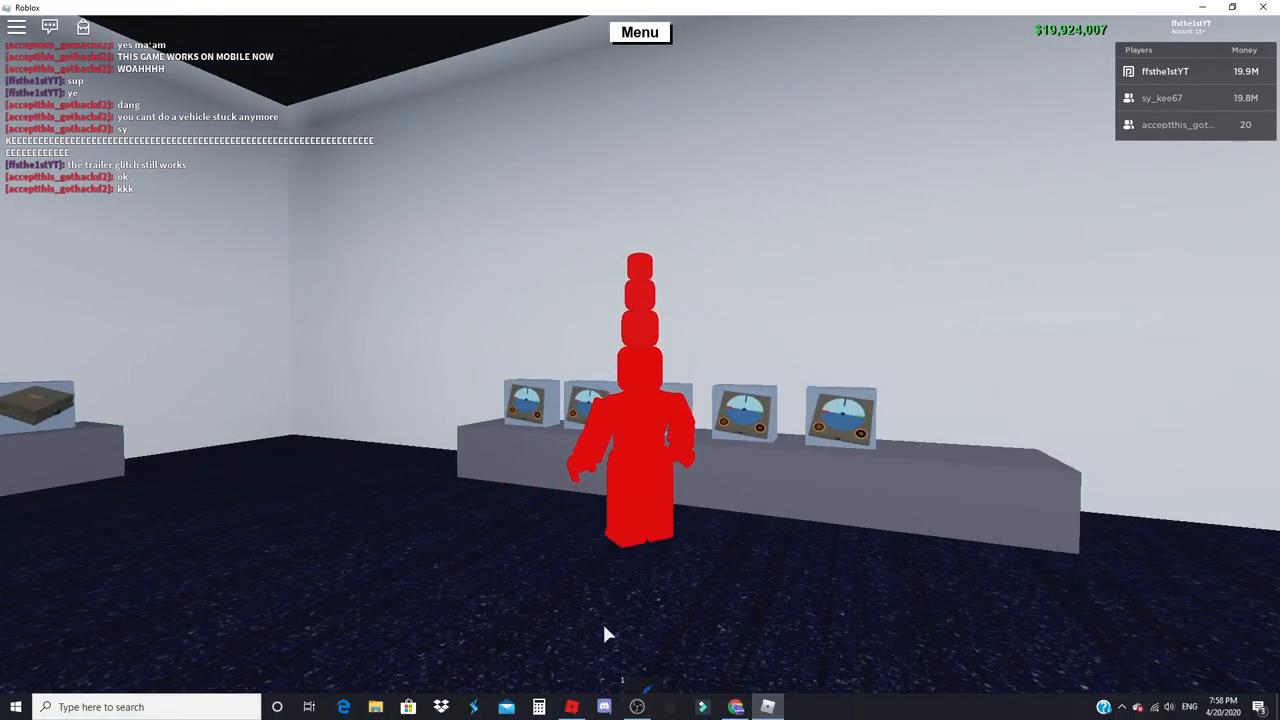
type("he")
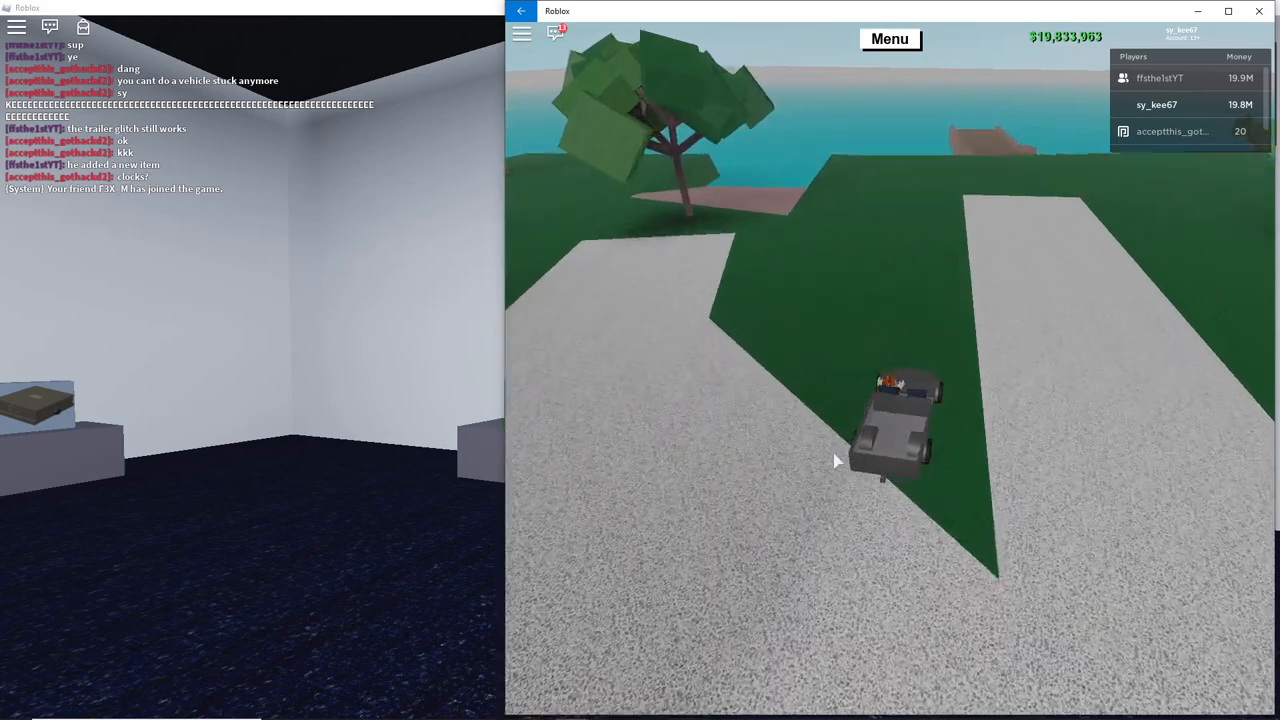
Step: Focus the second player's game window showing the car at the base
left_click(637, 702)
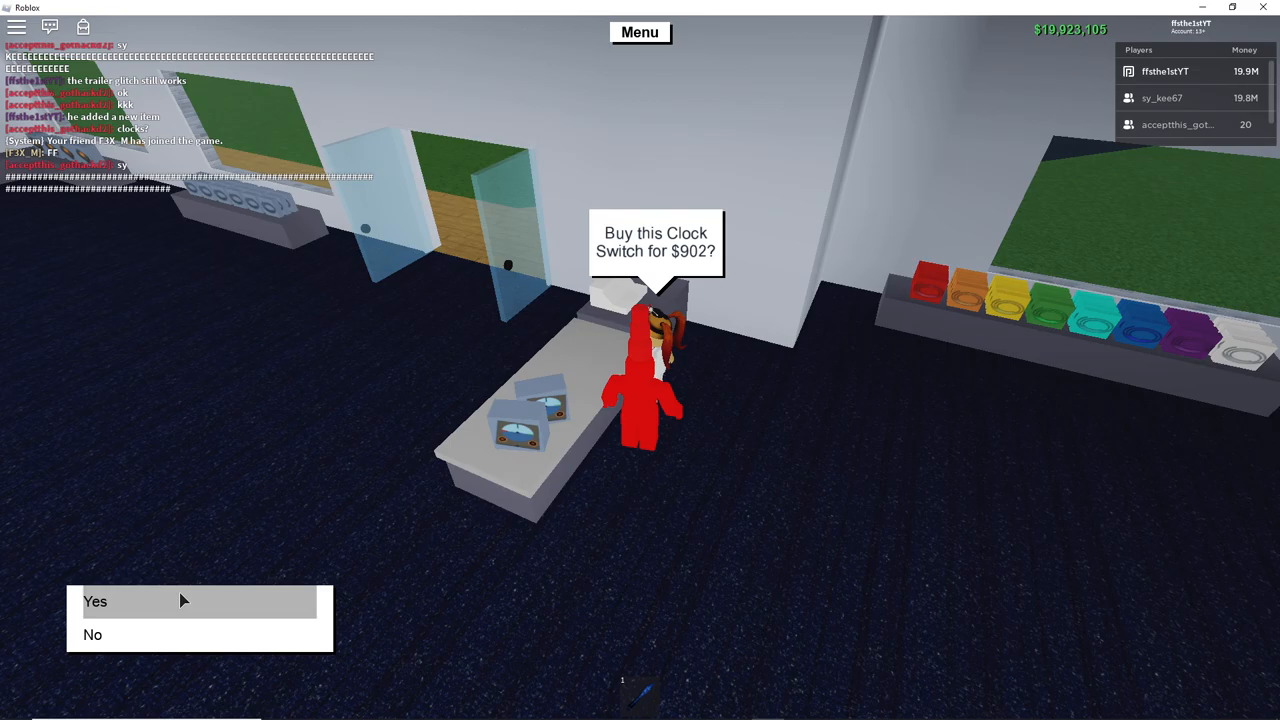
Step: Confirm buying the Clock Switch for $902
left_click(95, 602)
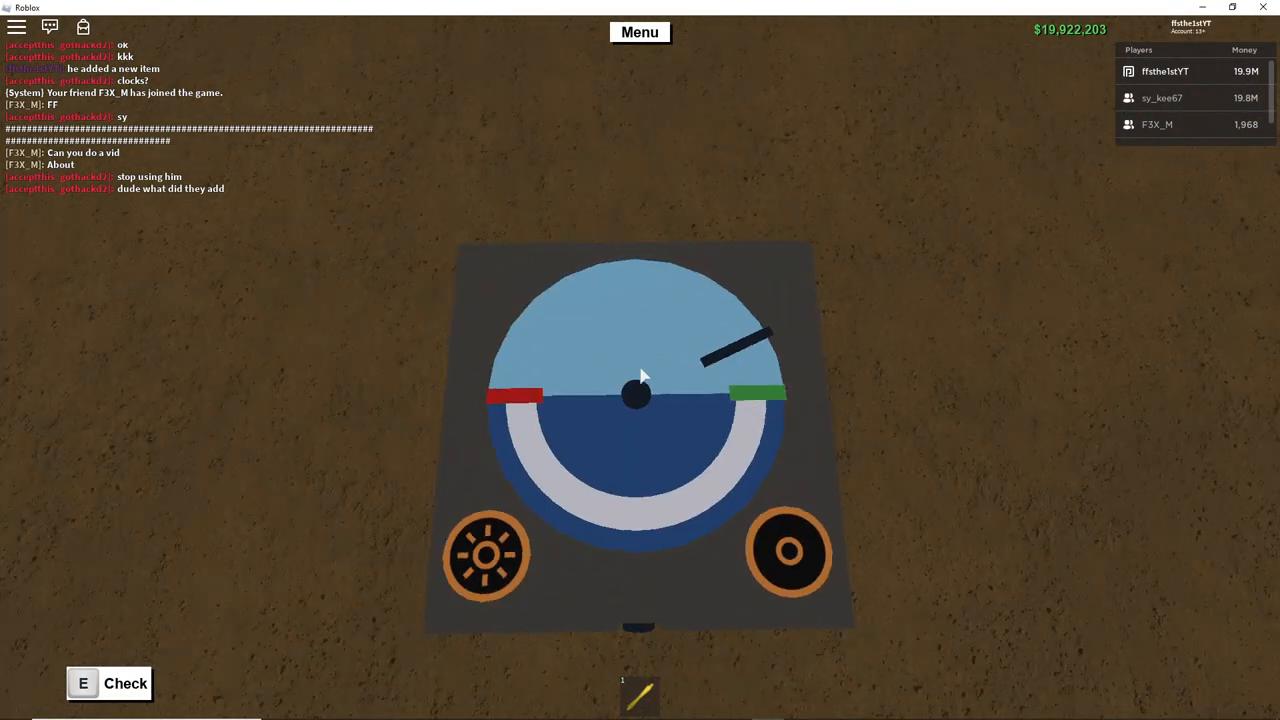
Step: Capture a screenshot of the Clock Switch from the game menu's Record tab
left_click(644, 33)
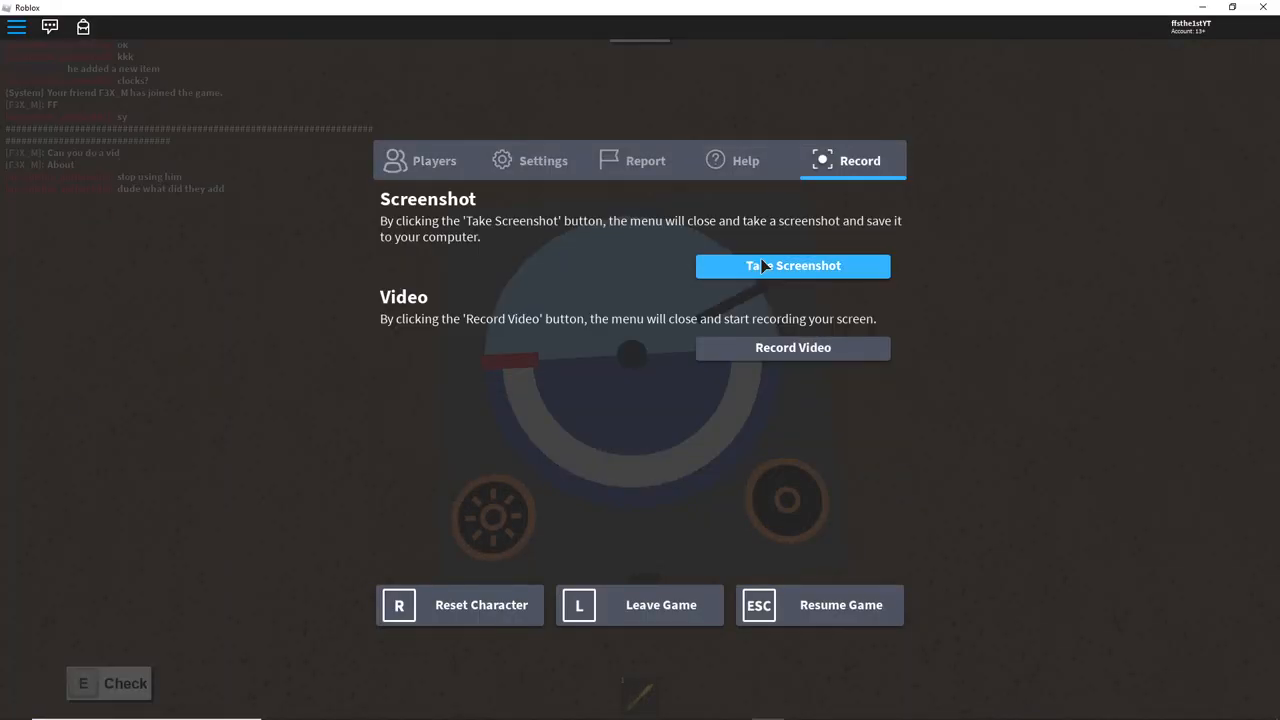
left_click(793, 265)
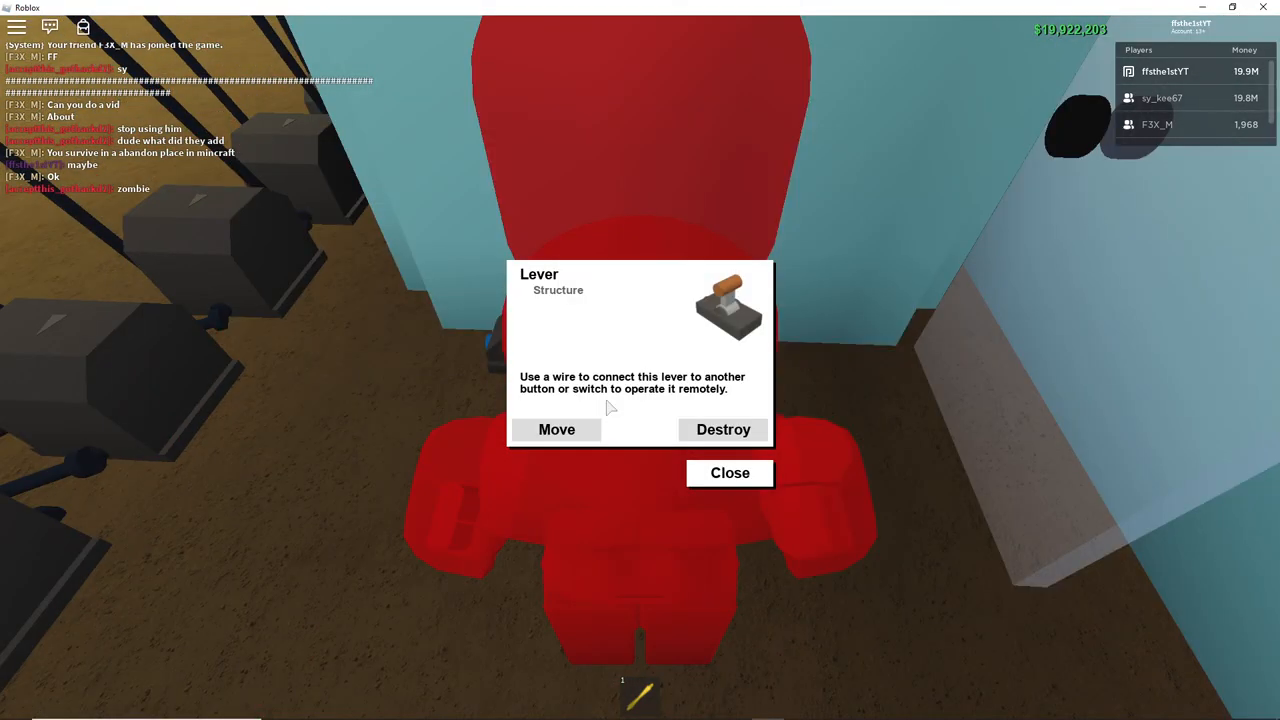
Step: Pick up the lever and set it down at its new spot at the base
left_click(556, 430)
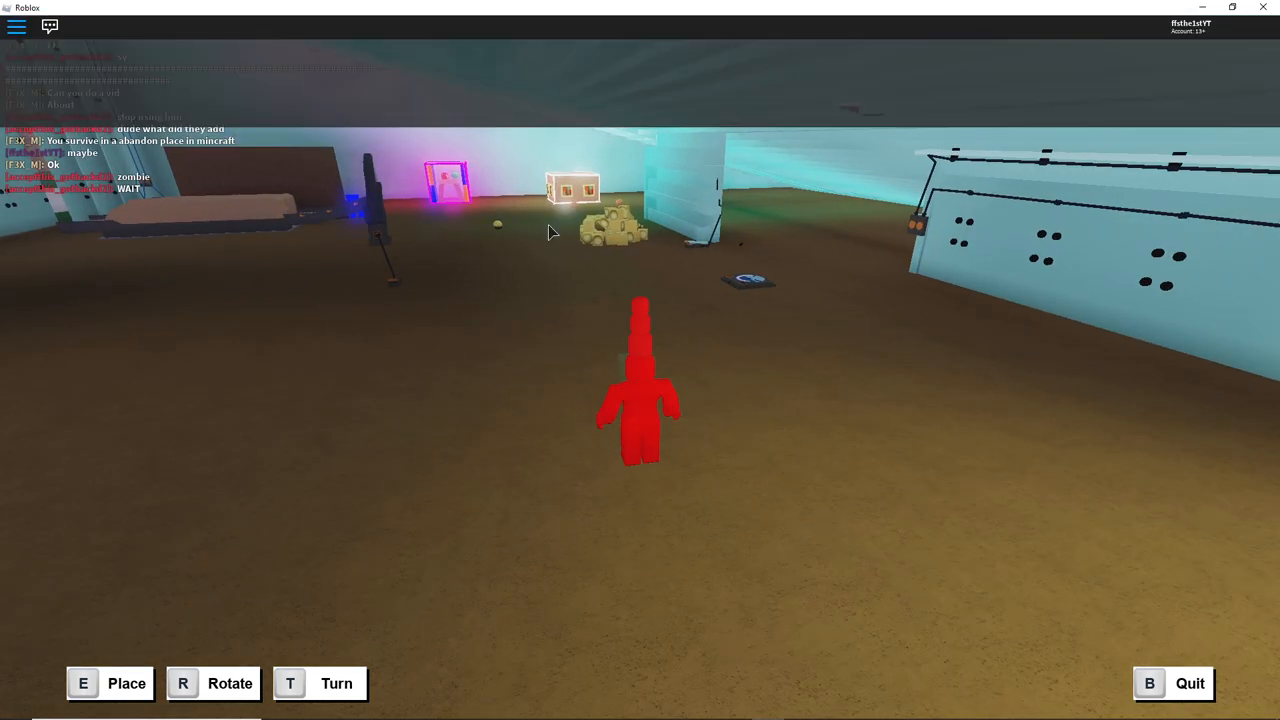
key("Escape")
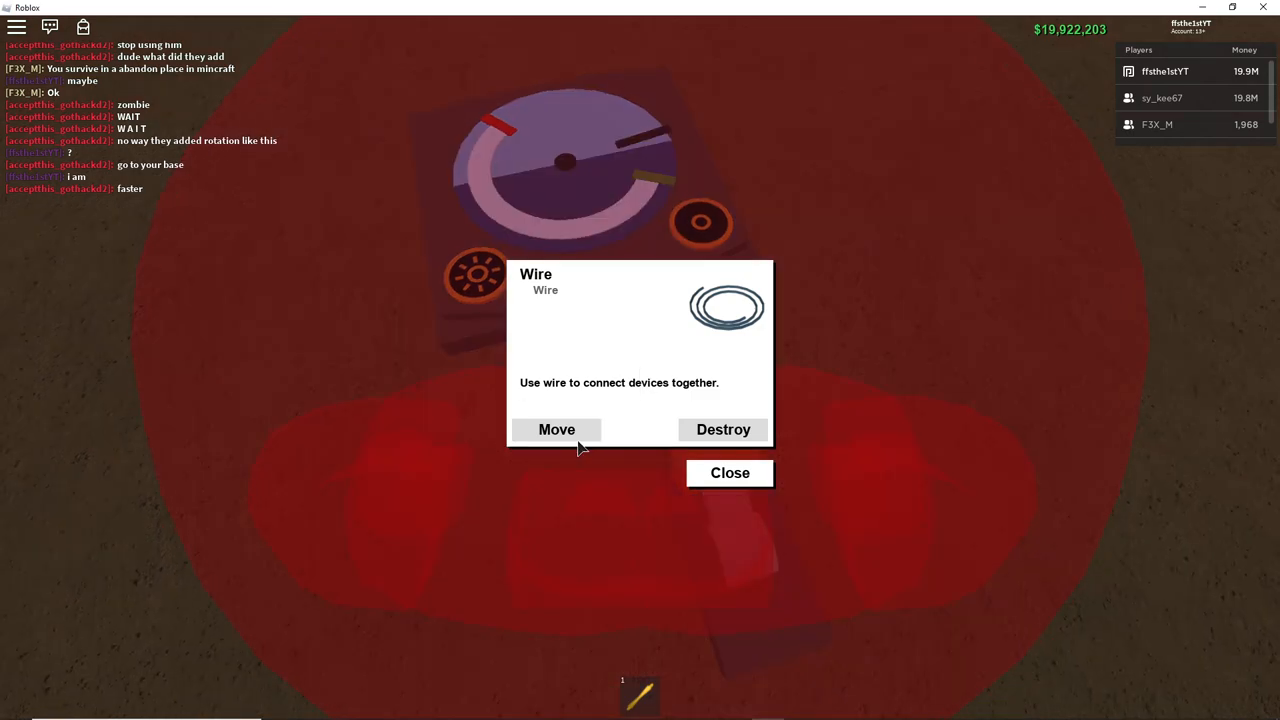
Step: Select the wire beside the Clock Switch with the hammer and lift it for moving
left_click(555, 429)
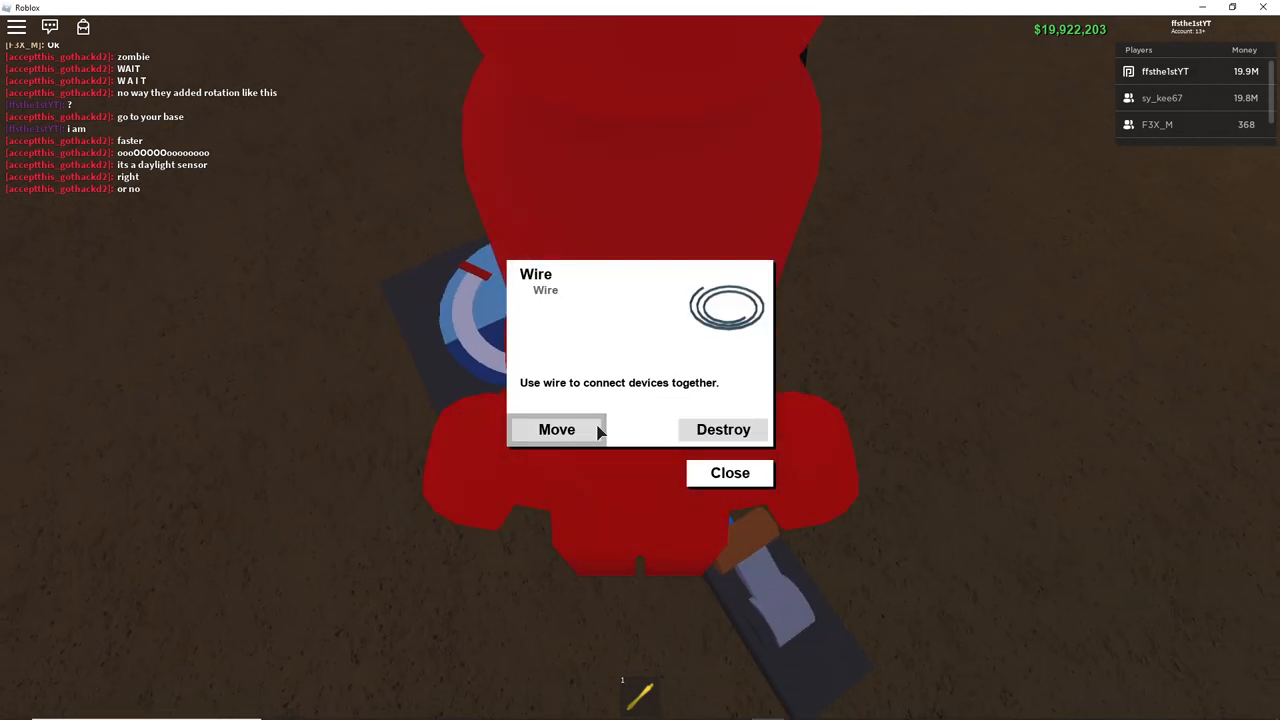
Step: Lift the wire and attach it from the lever to the Clock Switch
left_click(555, 429)
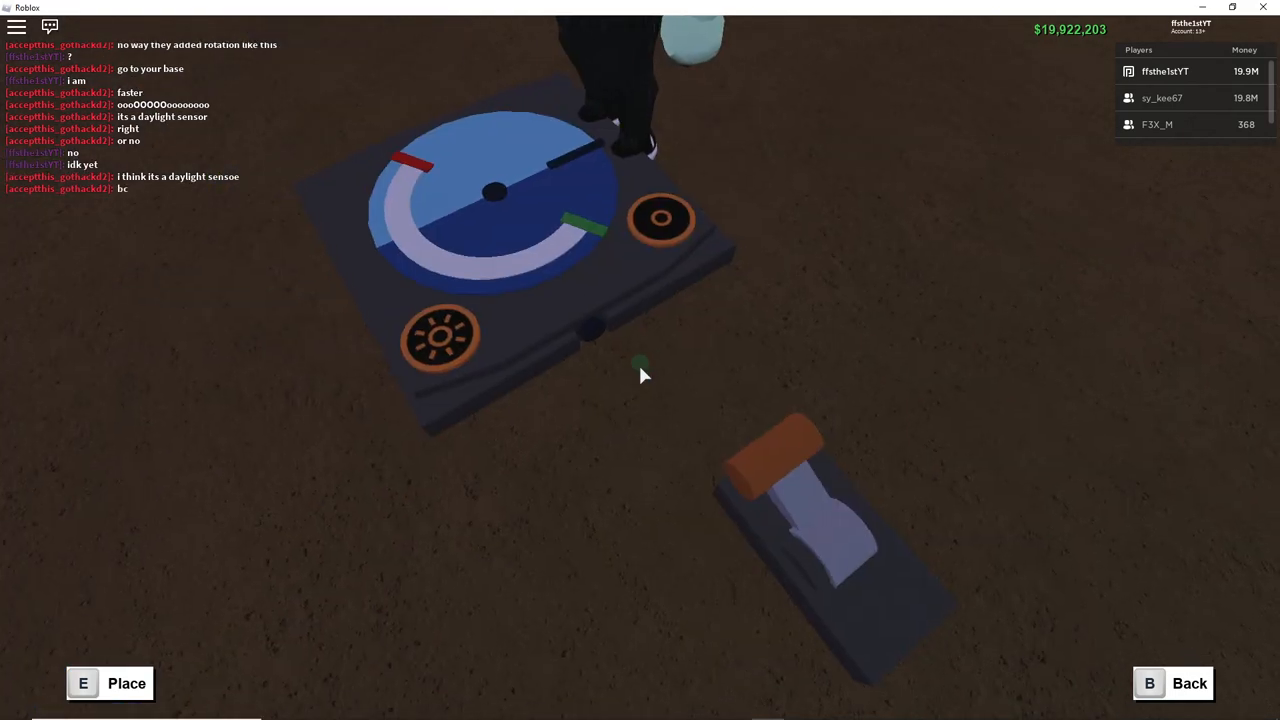
left_click(490, 200)
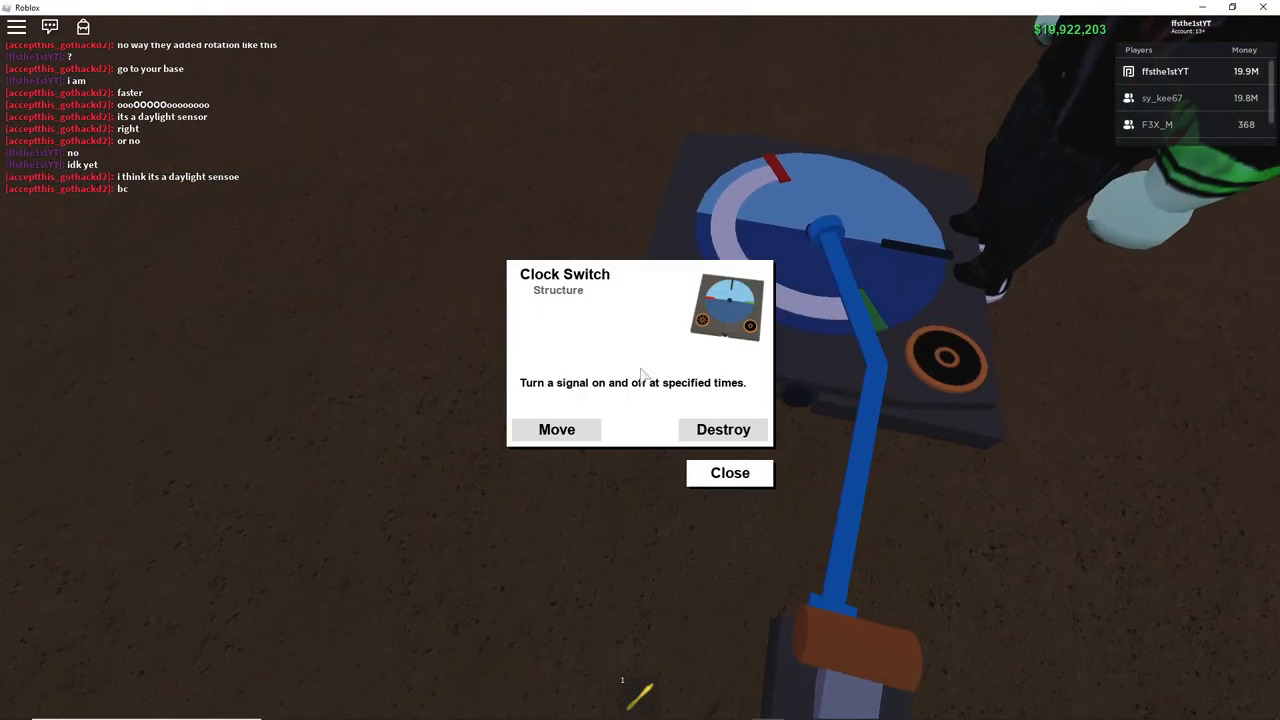
Step: Close the Clock Switch info panel to see the wired dial
left_click(556, 429)
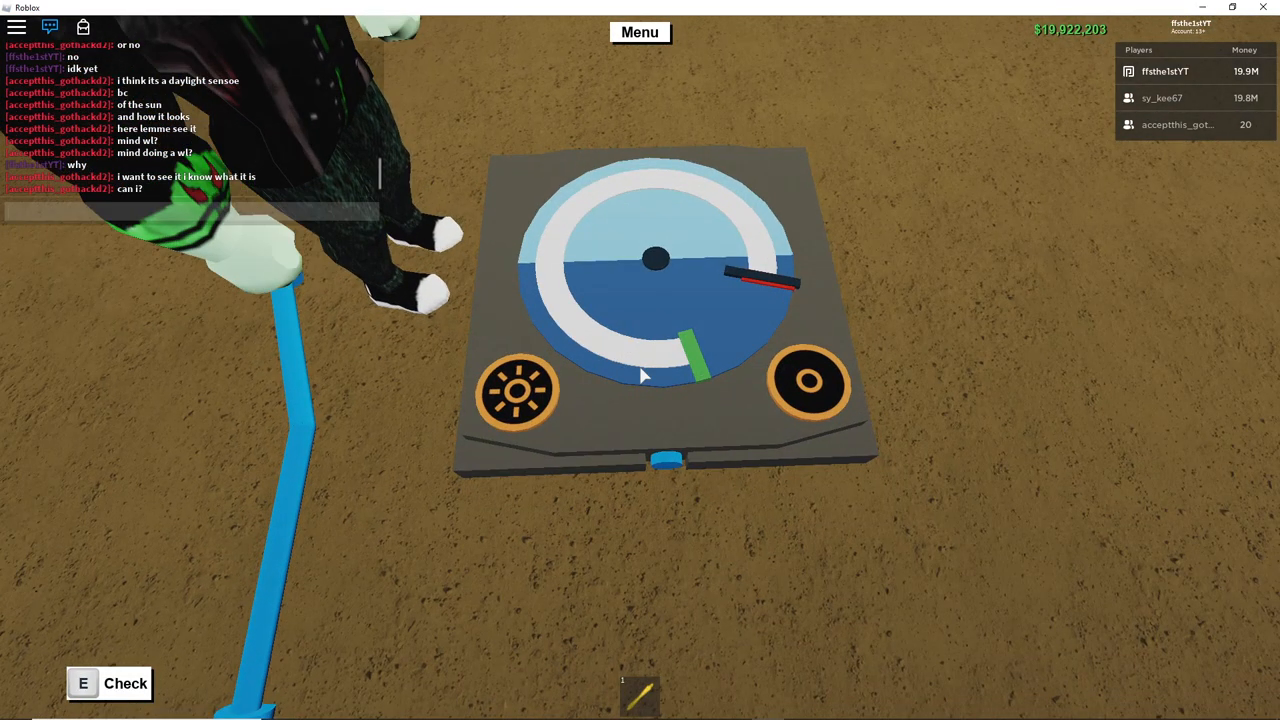
type("it like")
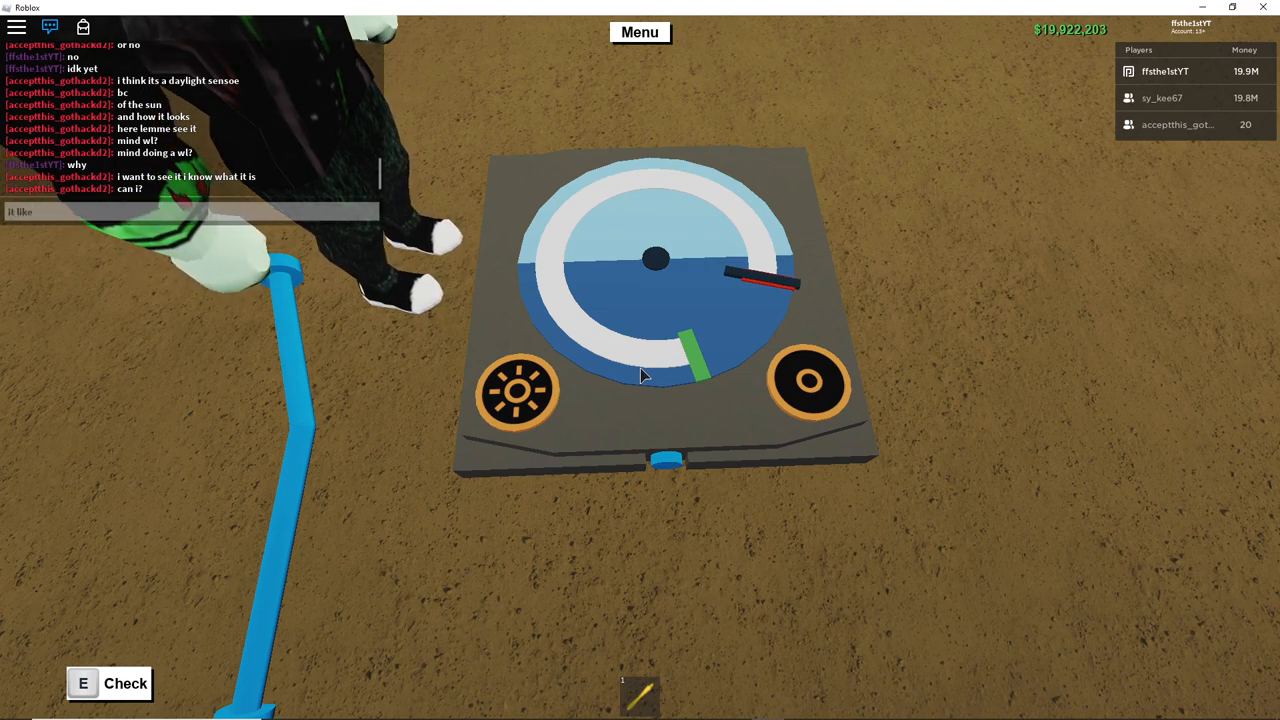
type("detects line")
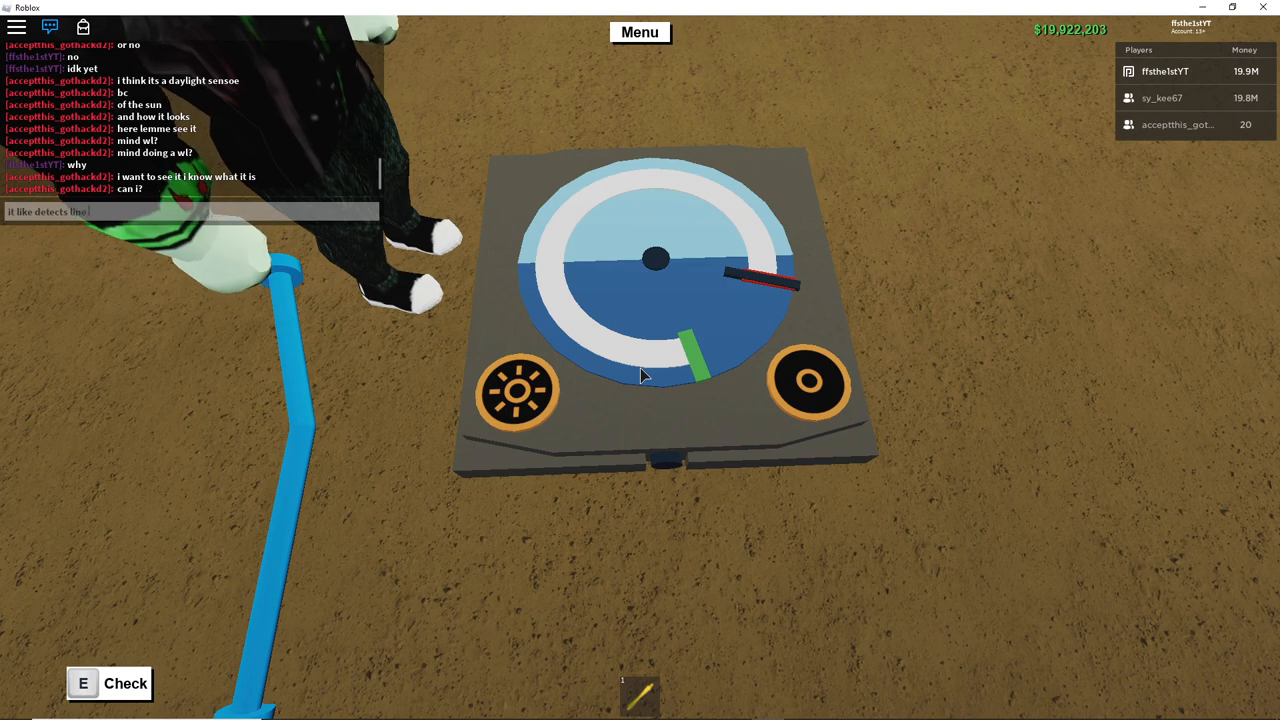
type("and l")
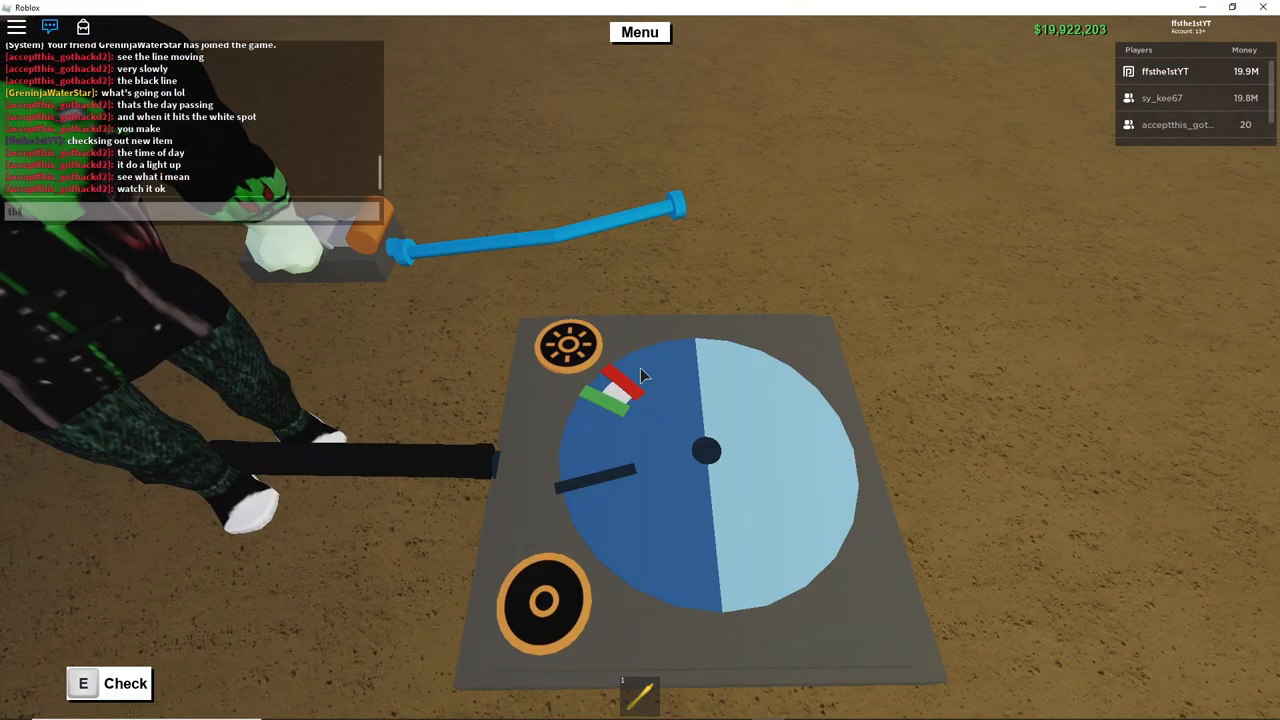
Step: Send chat messages 'this makes sence' and 'light' while viewing the Clock Switch
type("this makes sence")
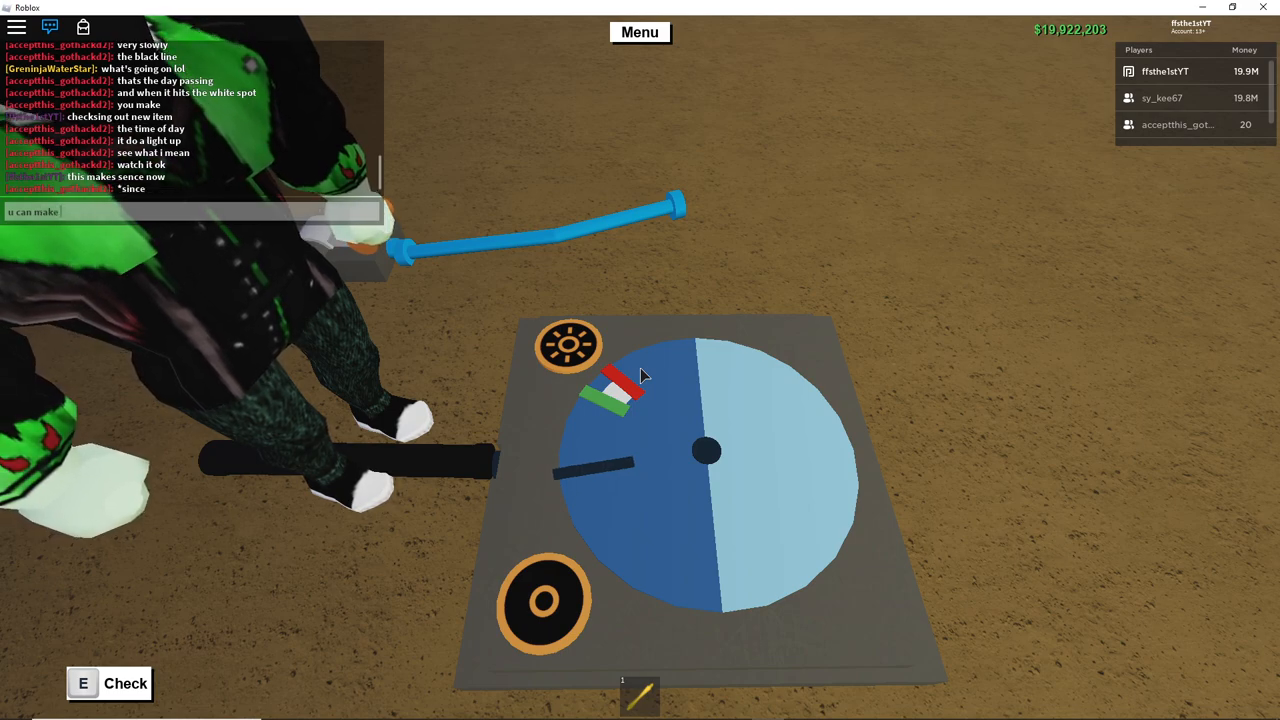
type("light")
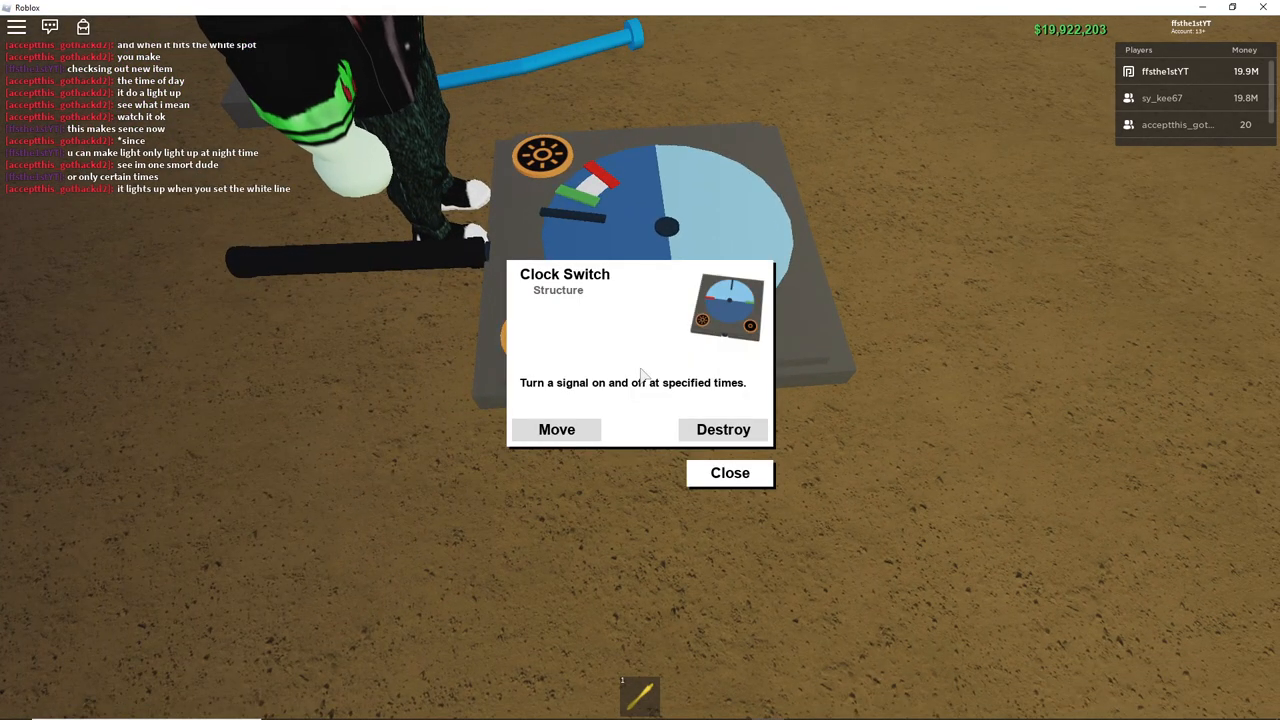
Step: Dismiss the Clock Switch info panel before adding the light
left_click(729, 473)
type("i could make it")
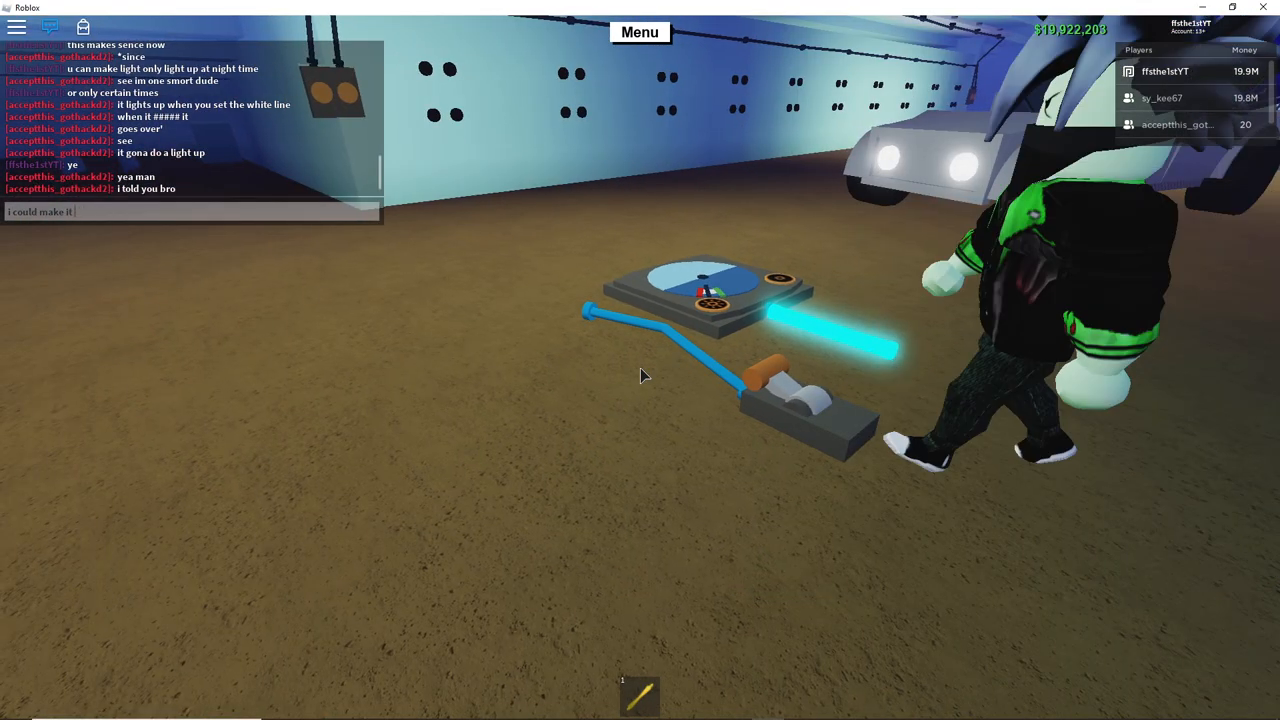
type("like")
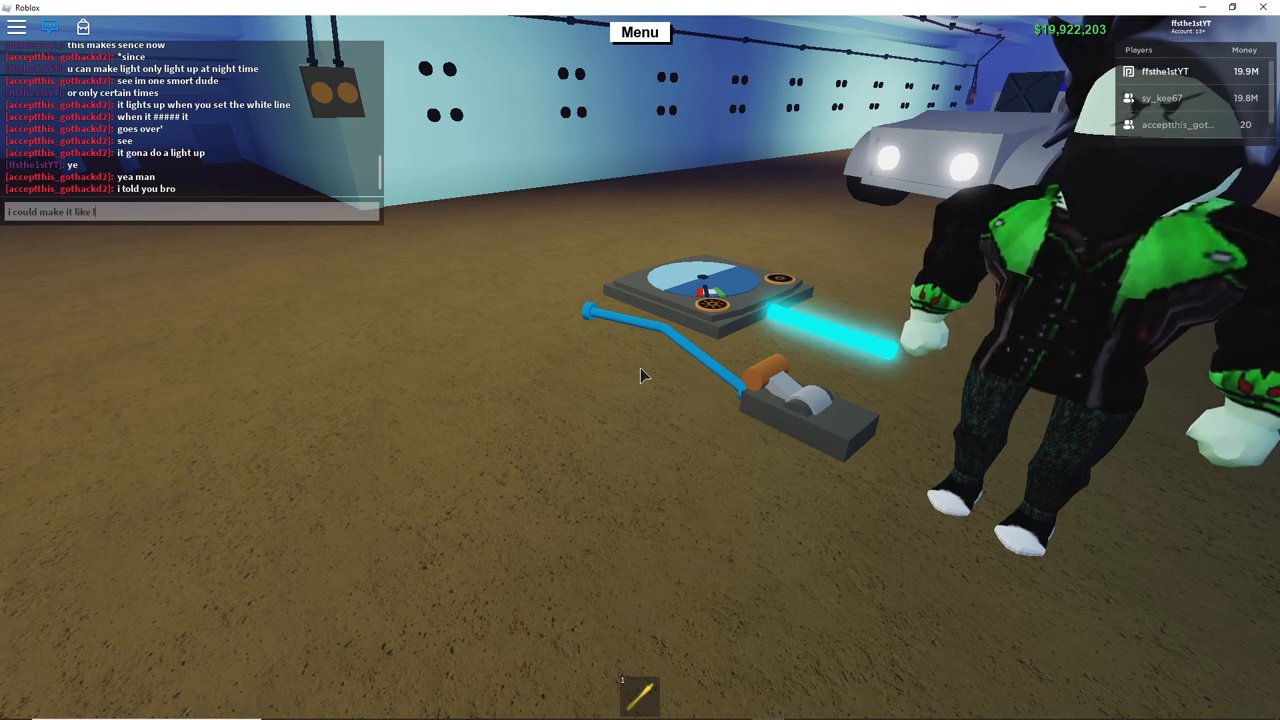
type("lighting")
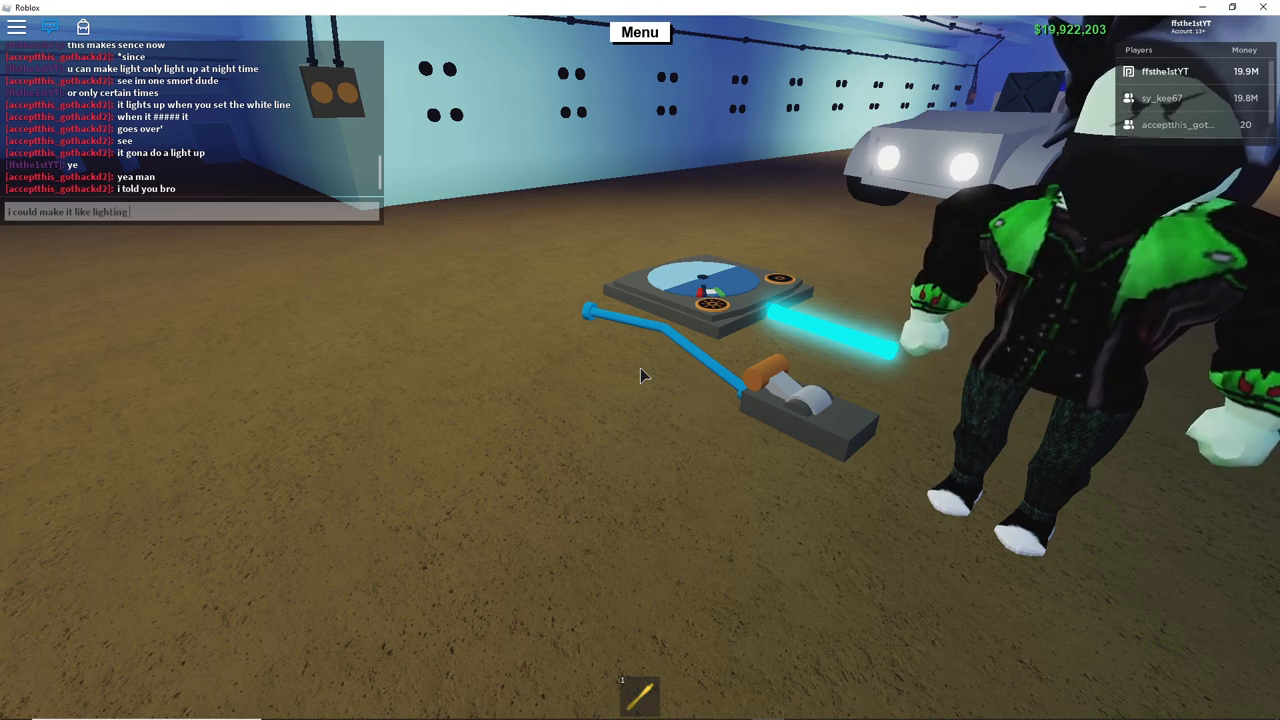
type("th")
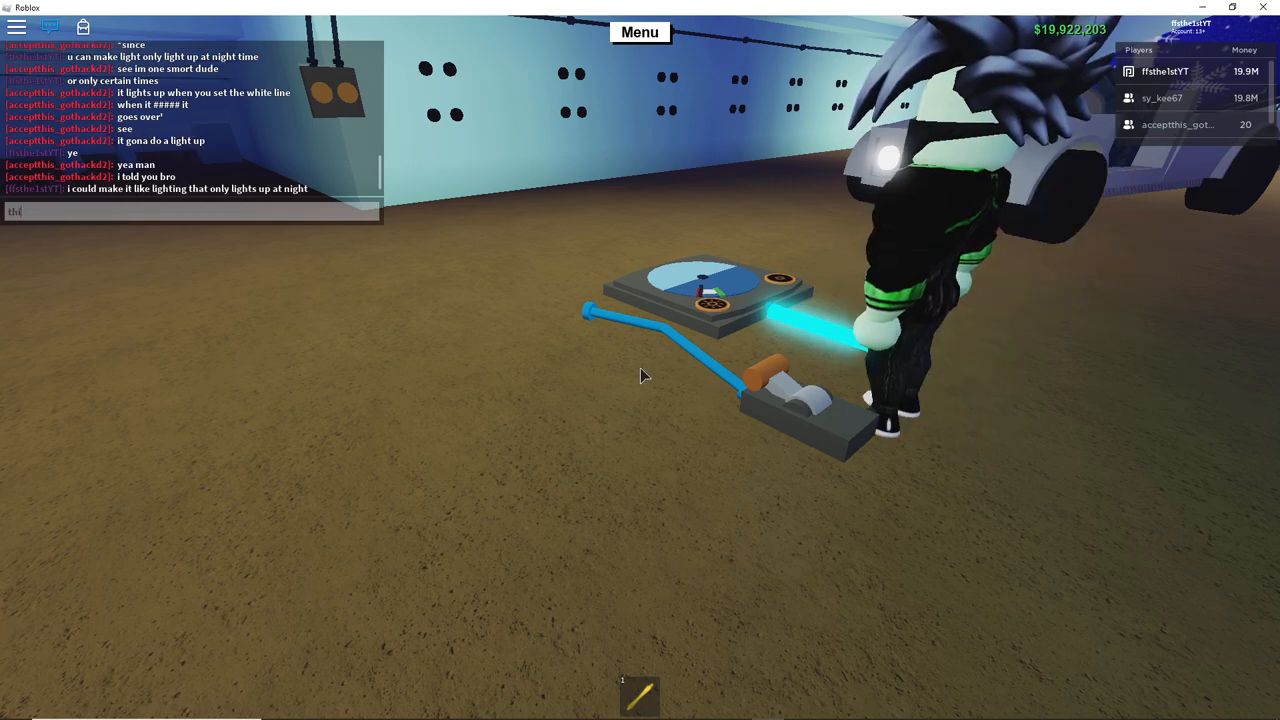
type("this could impr")
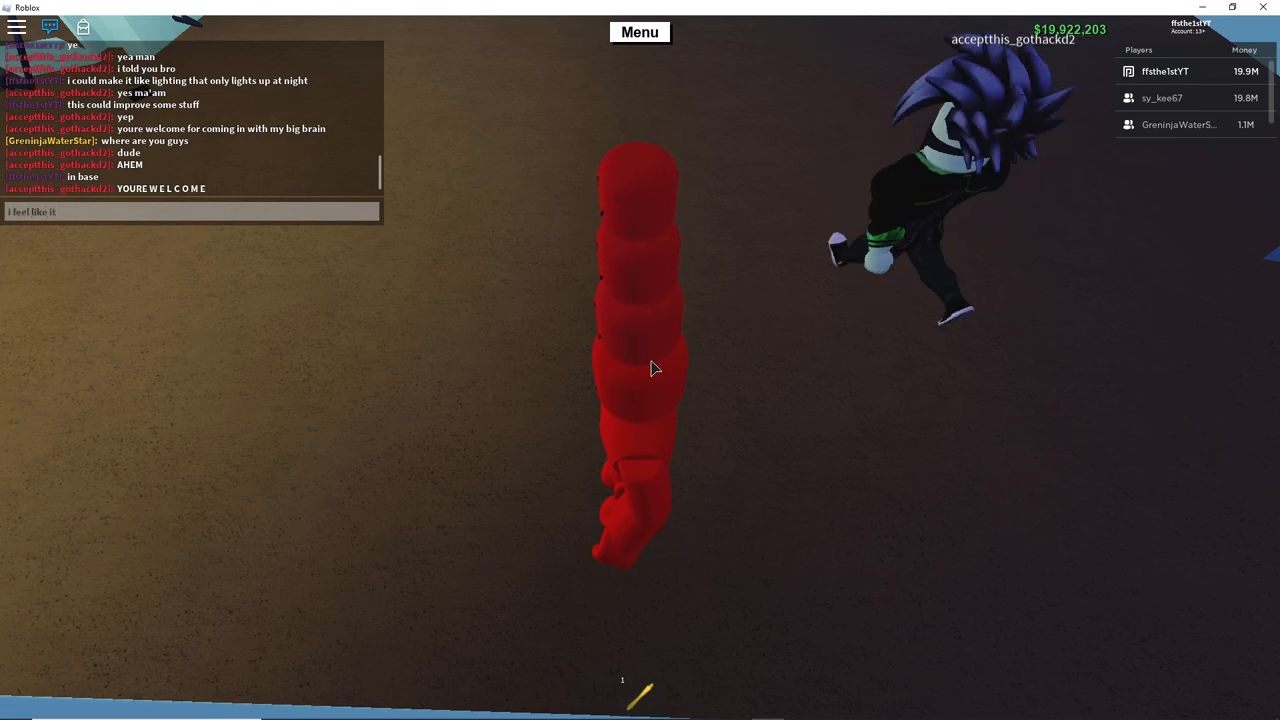
type("is a clock")
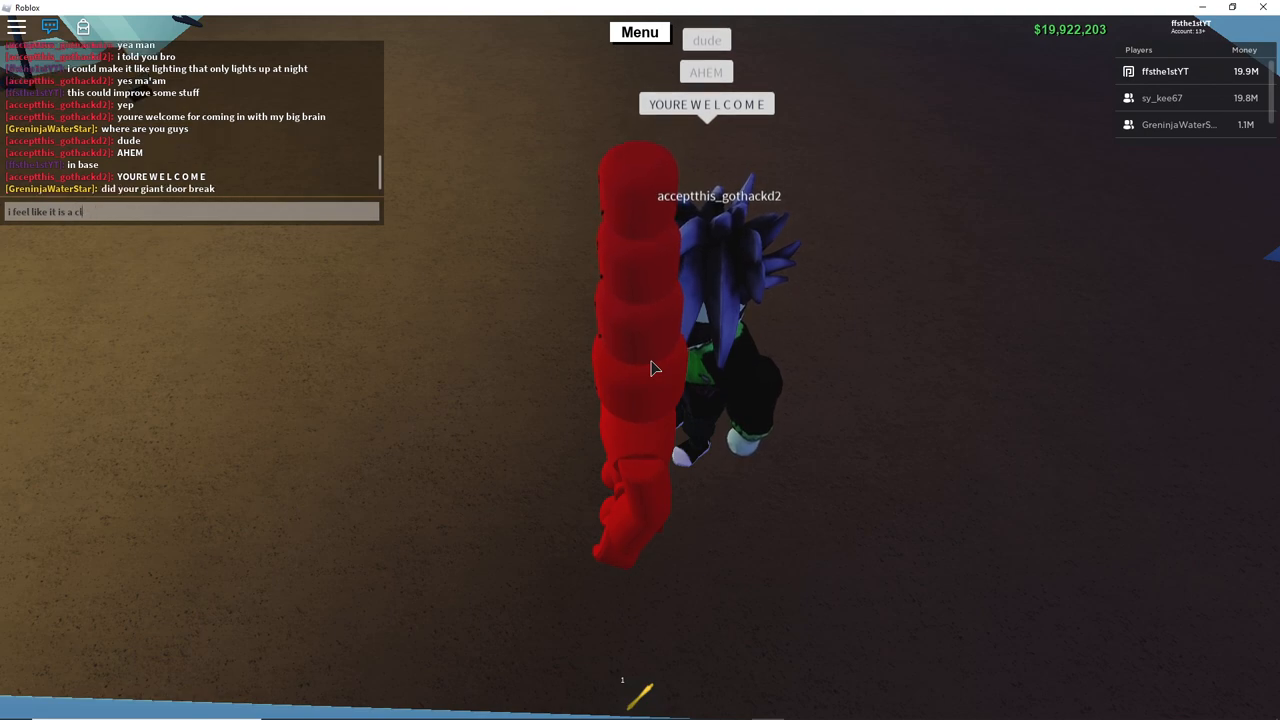
type("day")
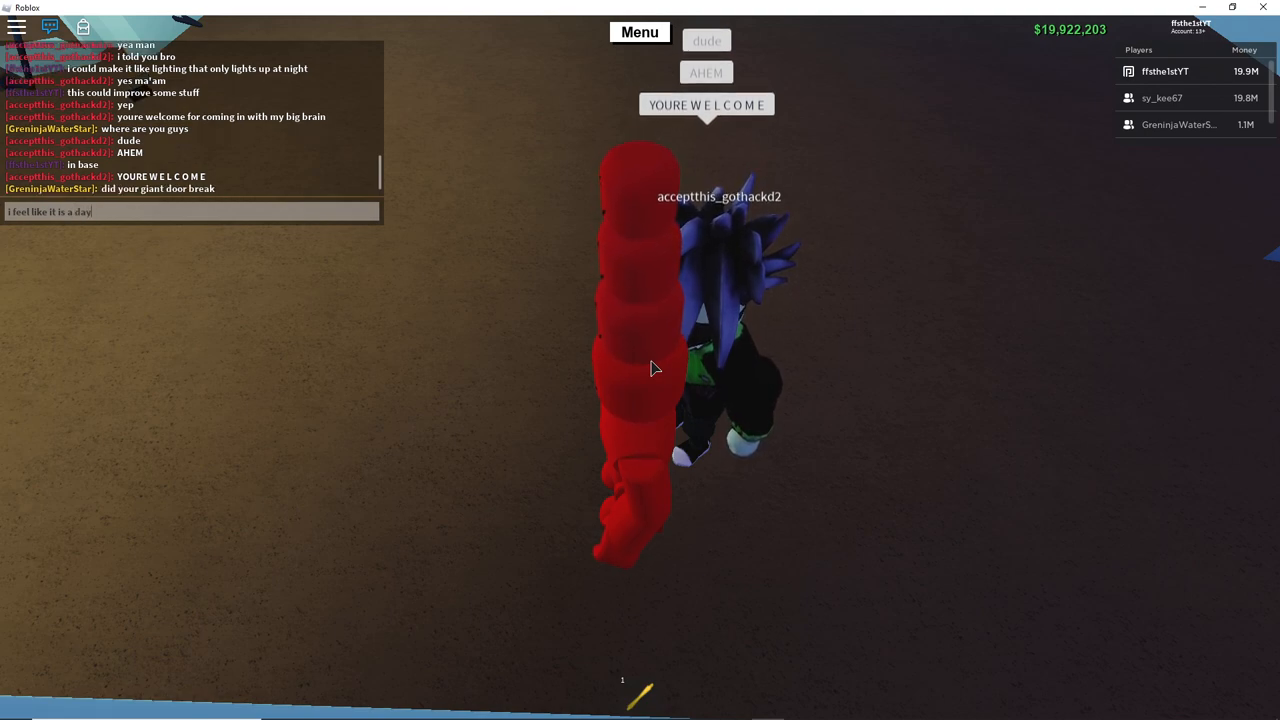